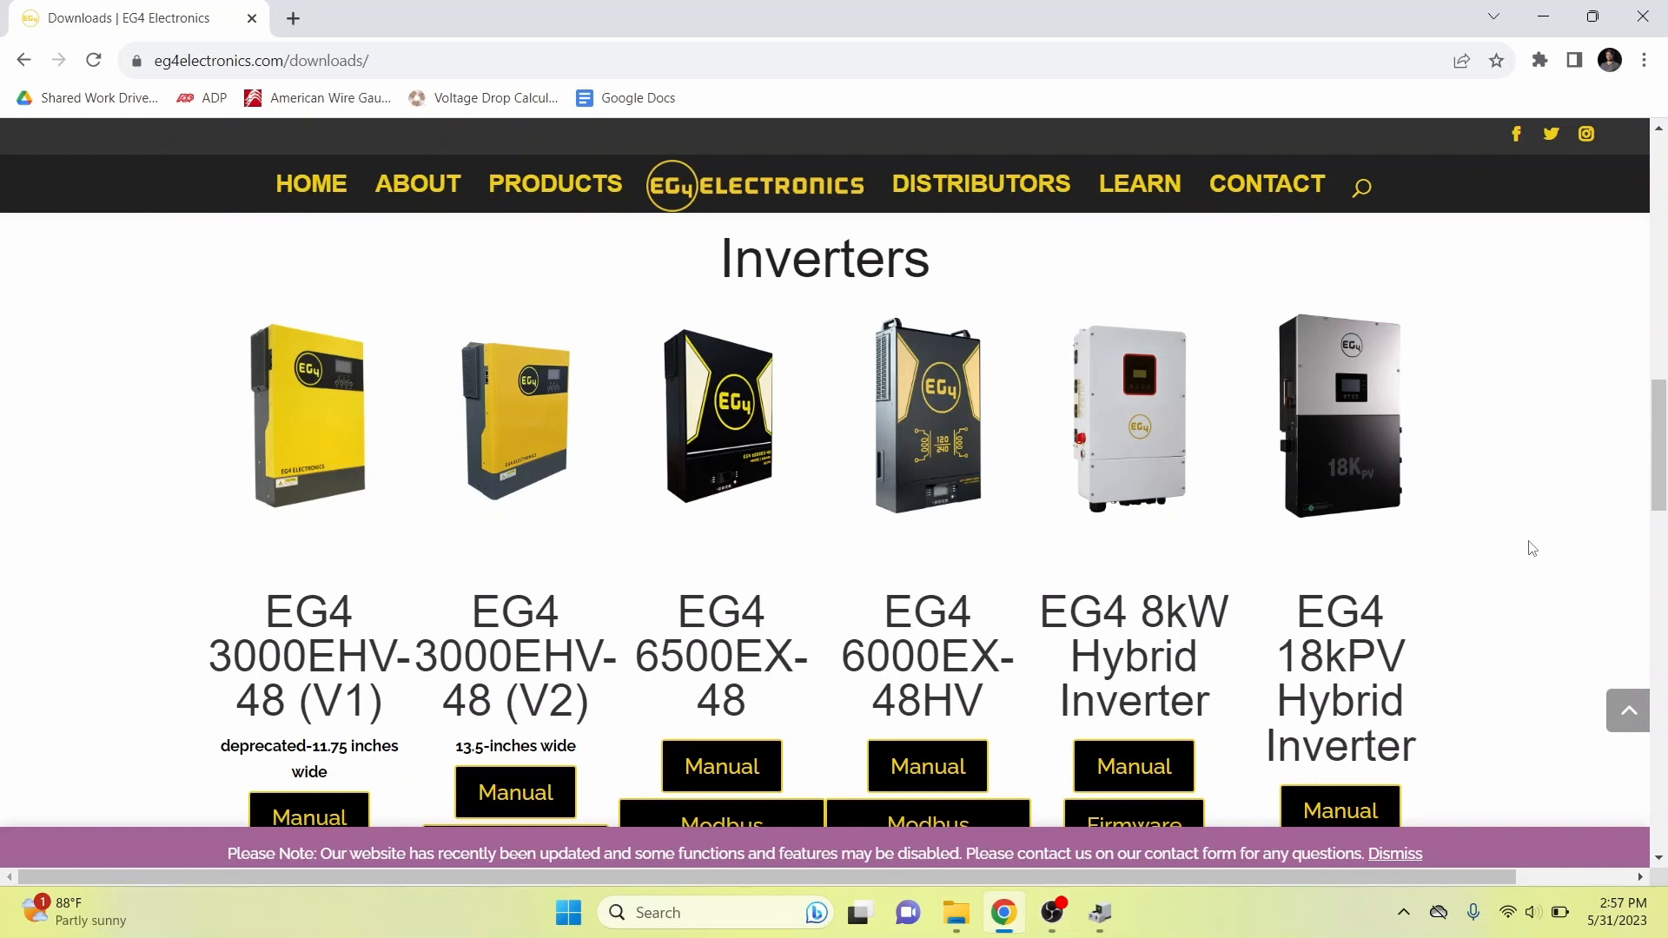
# Scroll the EG4 downloads page down to the 6500EX-48 firmware buttons.
pyautogui.scroll(-3)
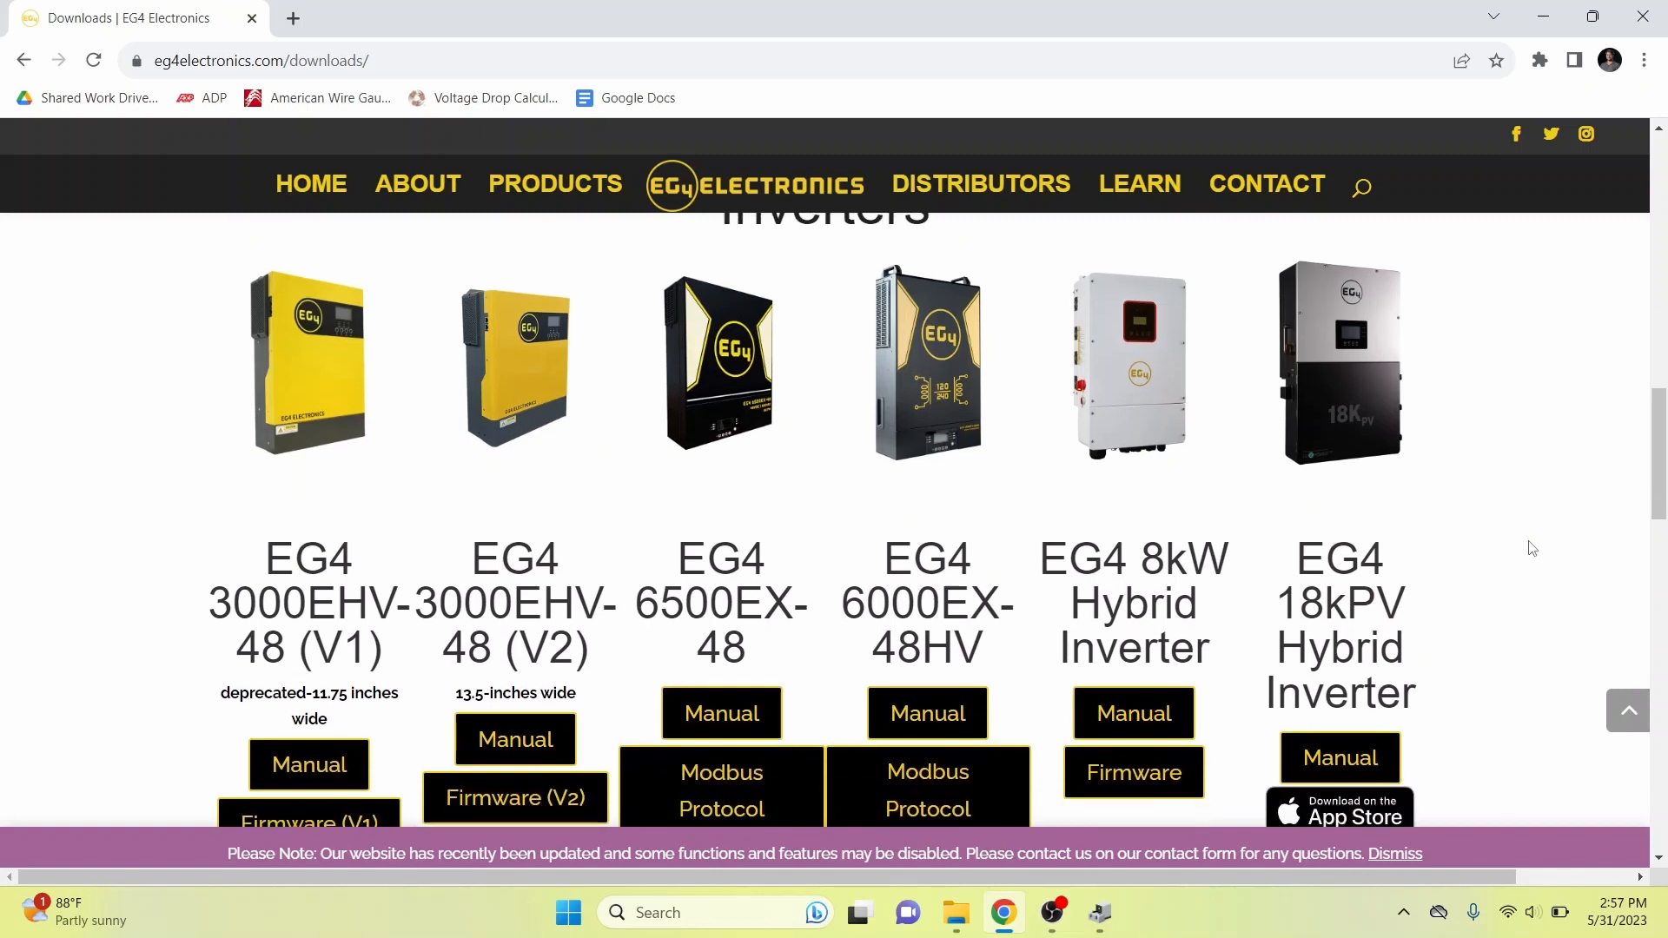
pyautogui.scroll(-3)
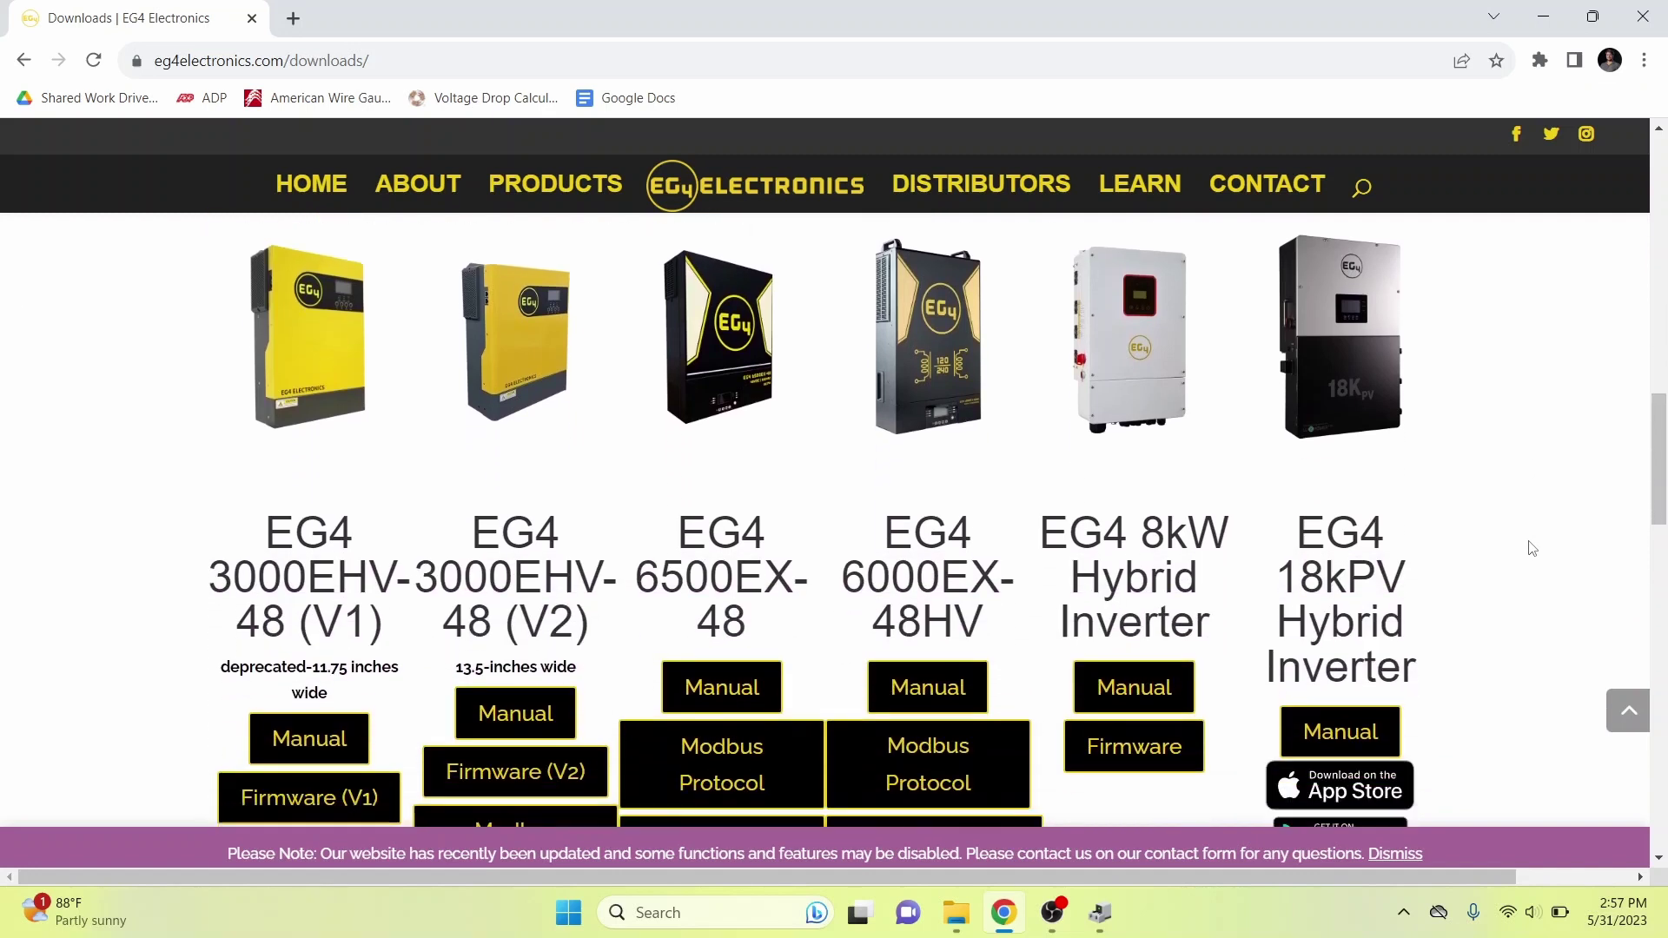
pyautogui.scroll(-3)
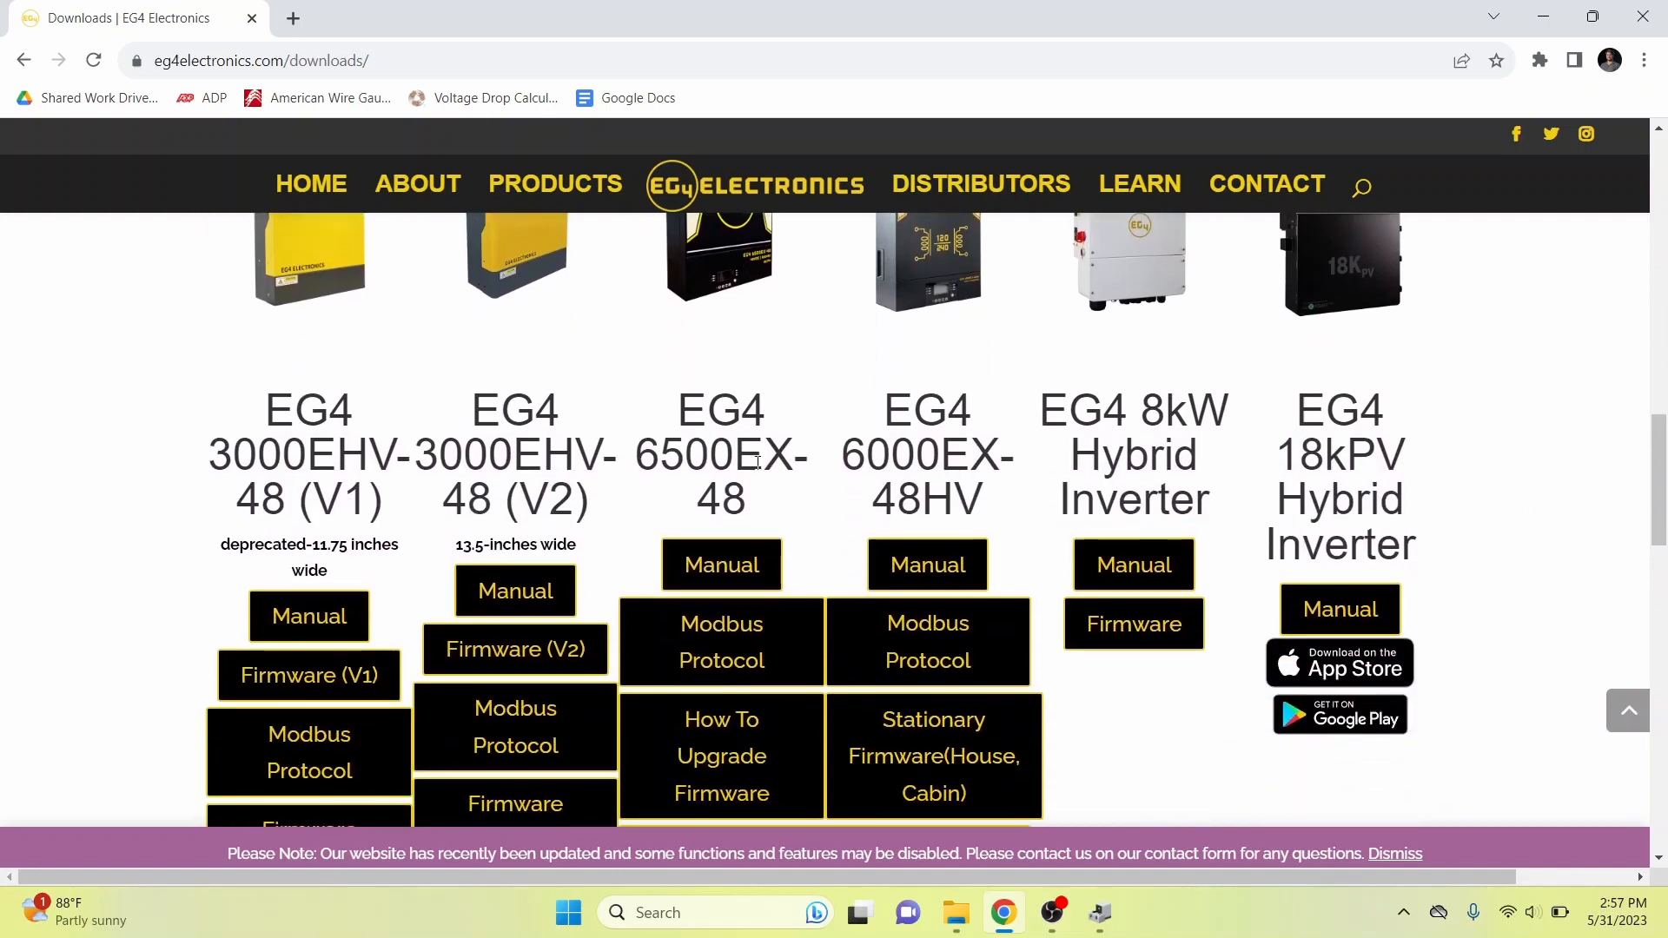
pyautogui.scroll(-3)
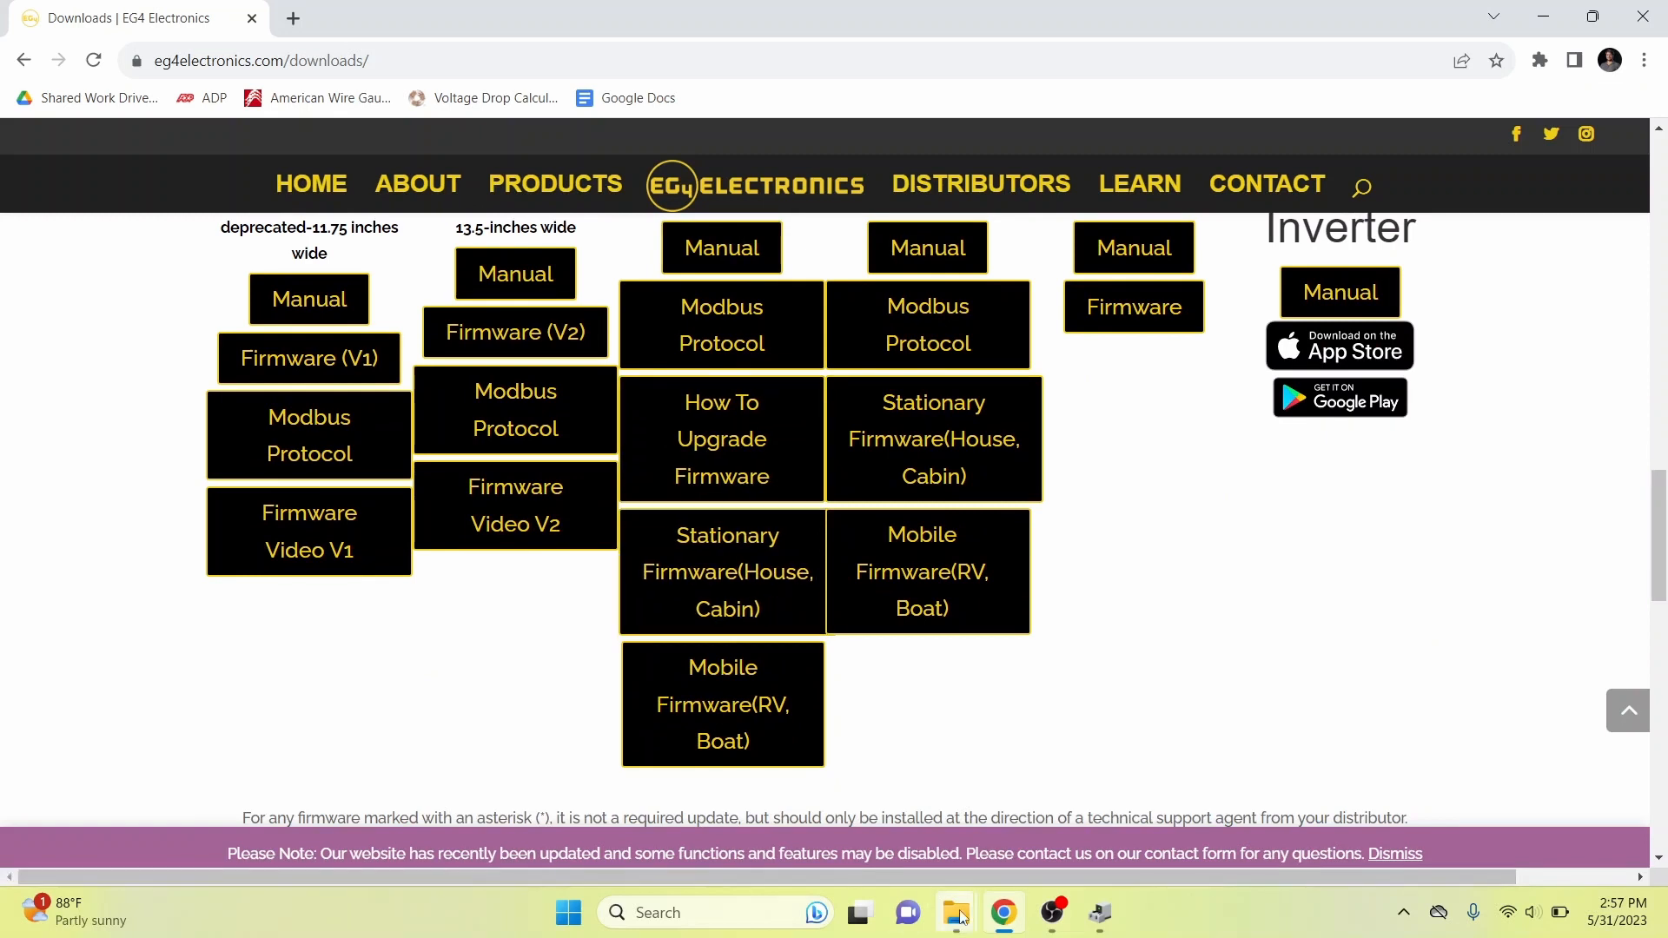
# Reach the 61.12_6.5K-Reflash_MCU folder and select the Remote Panel_ReflashTool application.
pyautogui.click(955, 913)
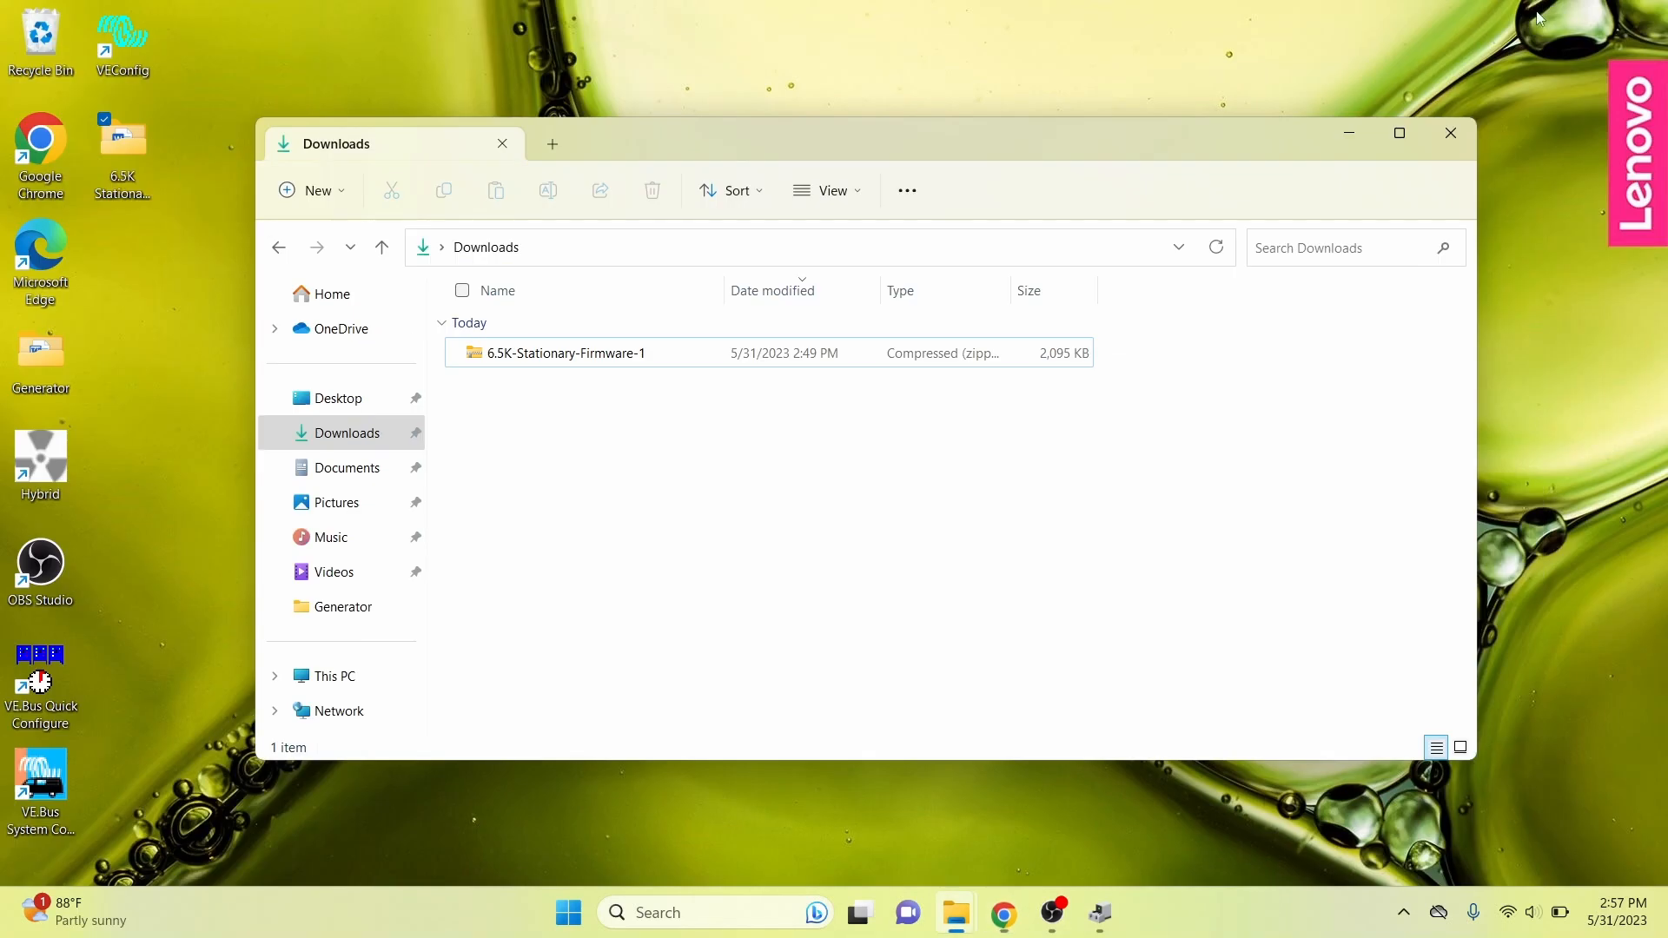
pyautogui.click(1450, 133)
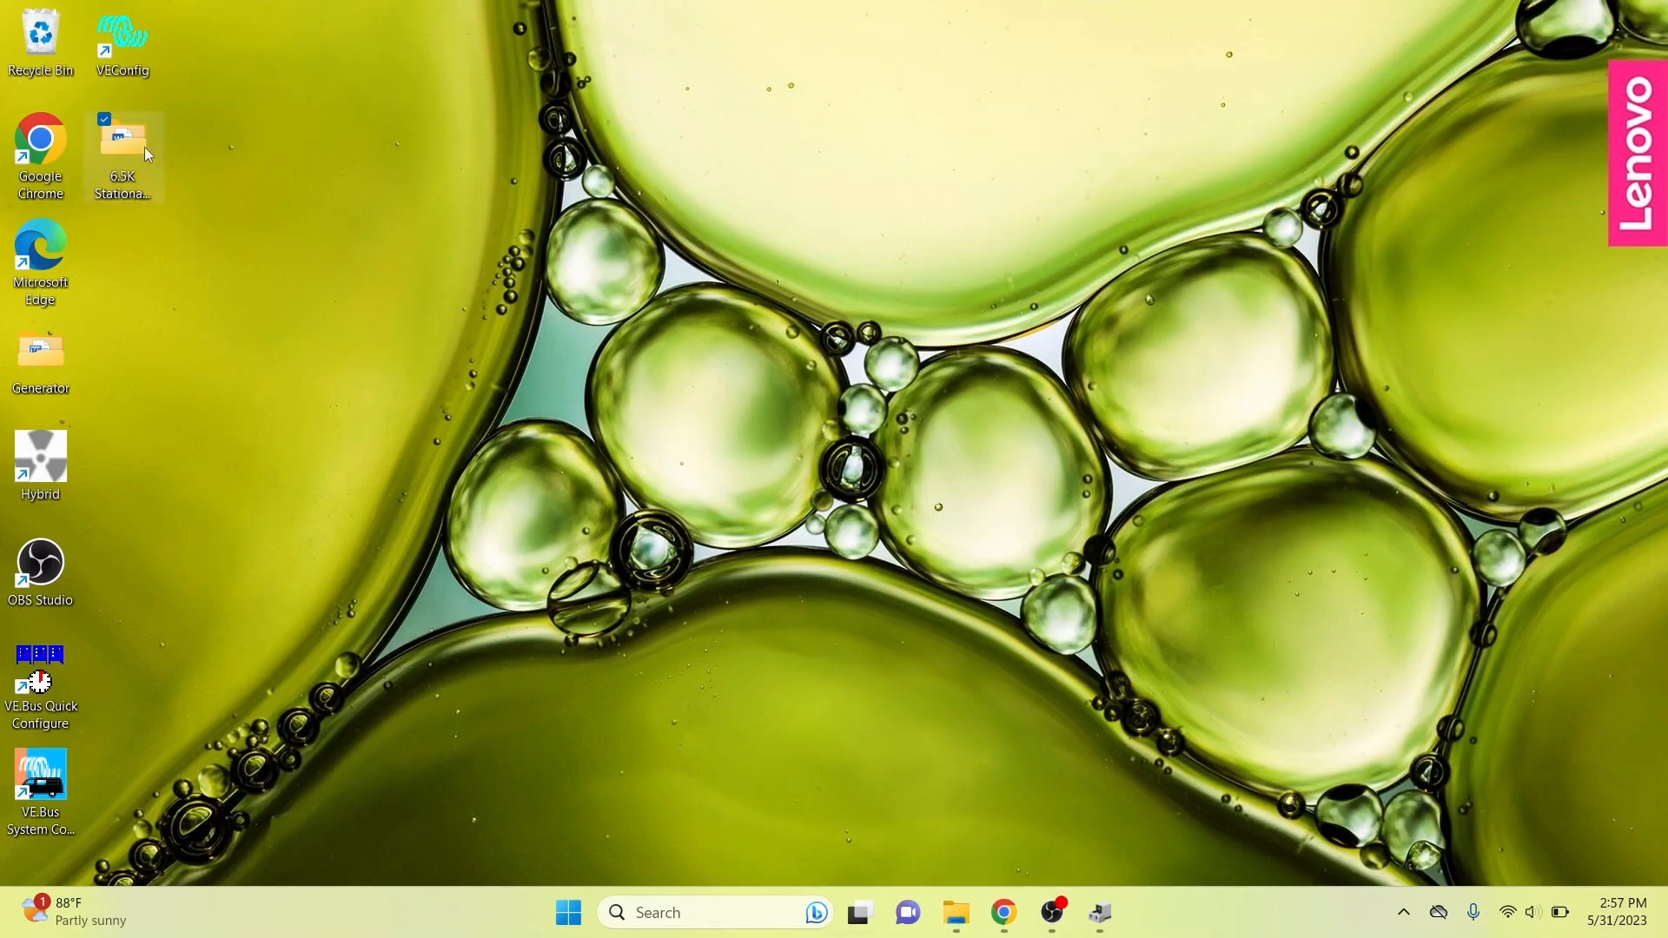
pyautogui.moveTo(960, 913)
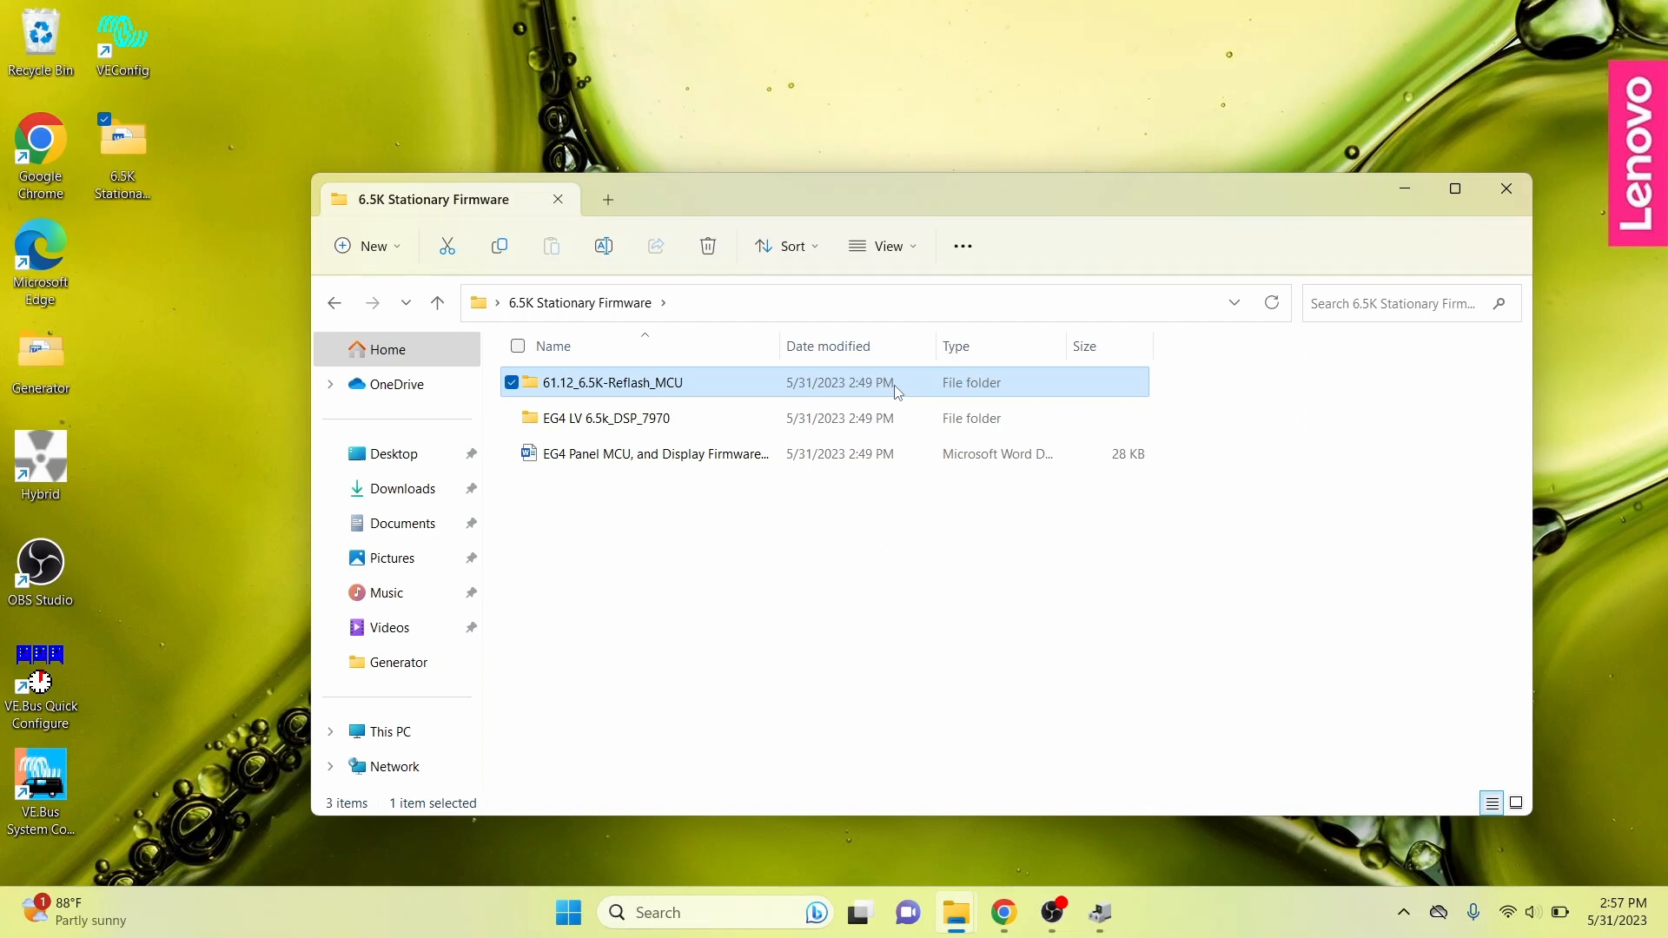
pyautogui.doubleClick(613, 382)
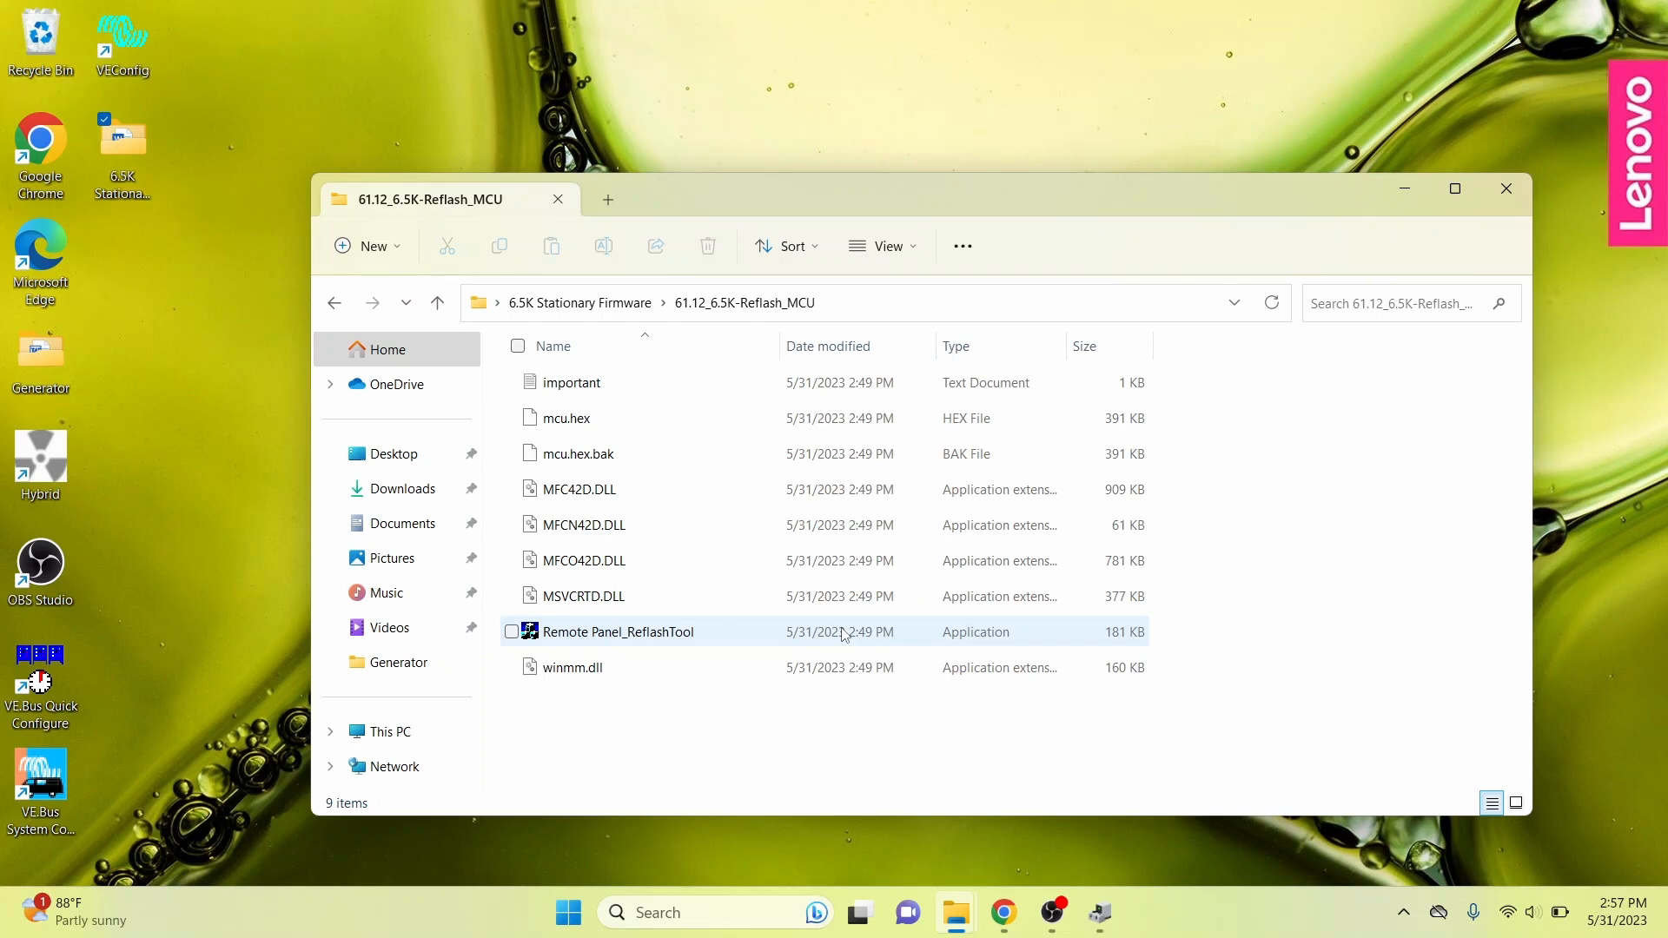
pyautogui.click(618, 632)
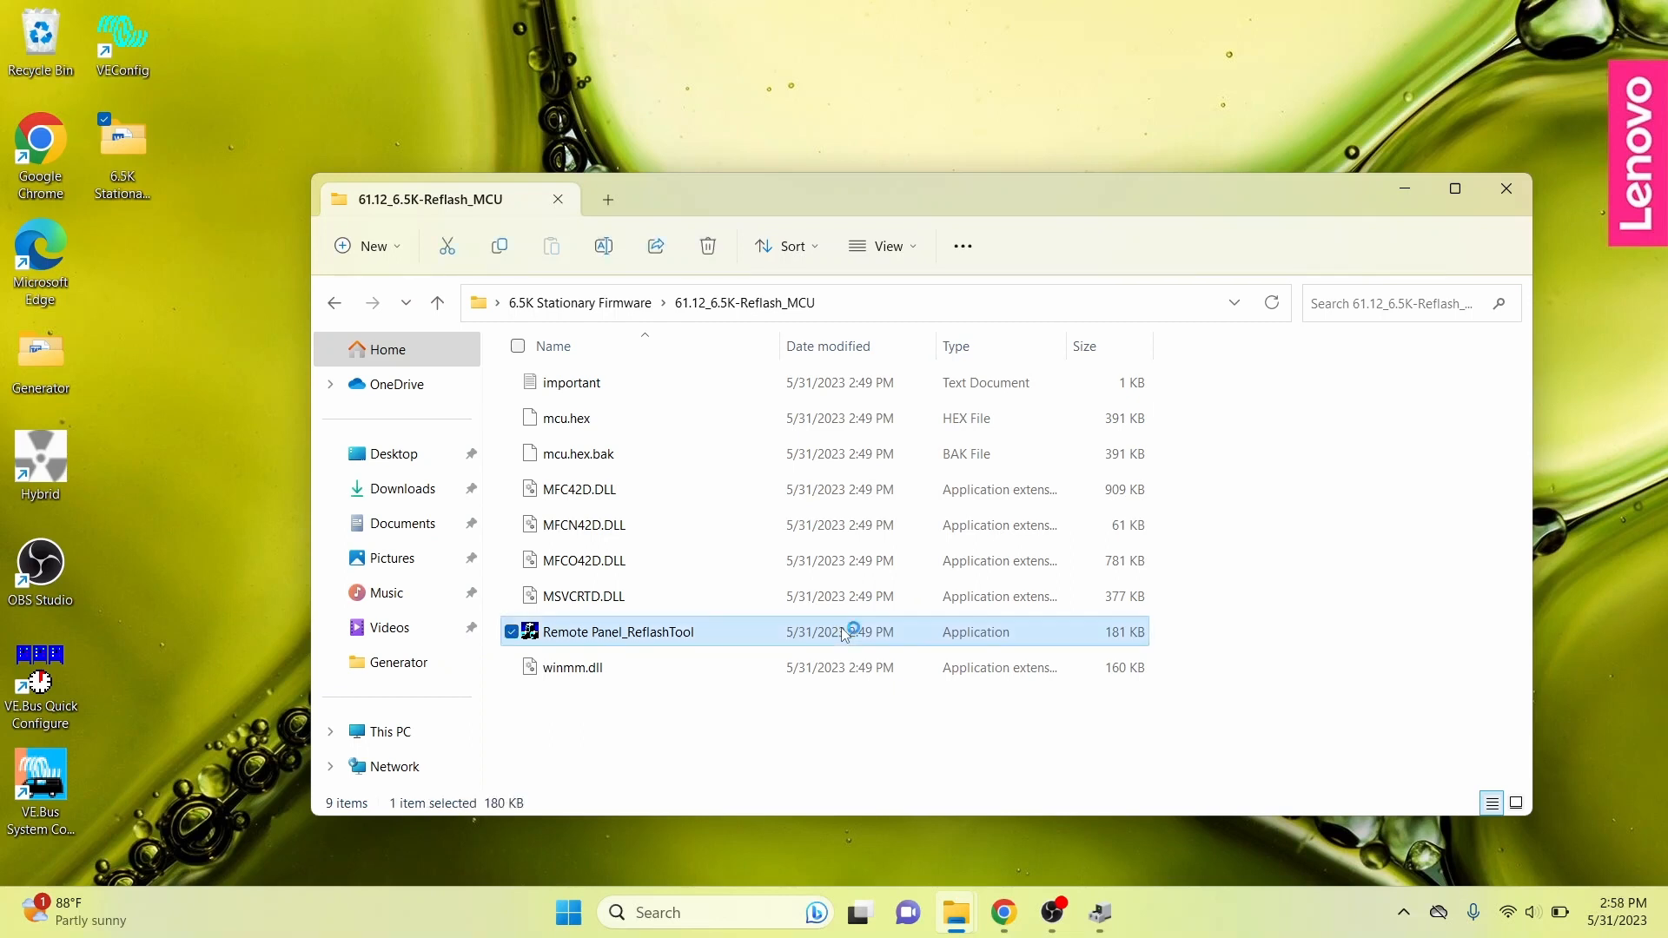
# Launch Remote Panel_ReflashTool and choose COM5 as its serial port at 19200 baud.
pyautogui.doubleClick(618, 632)
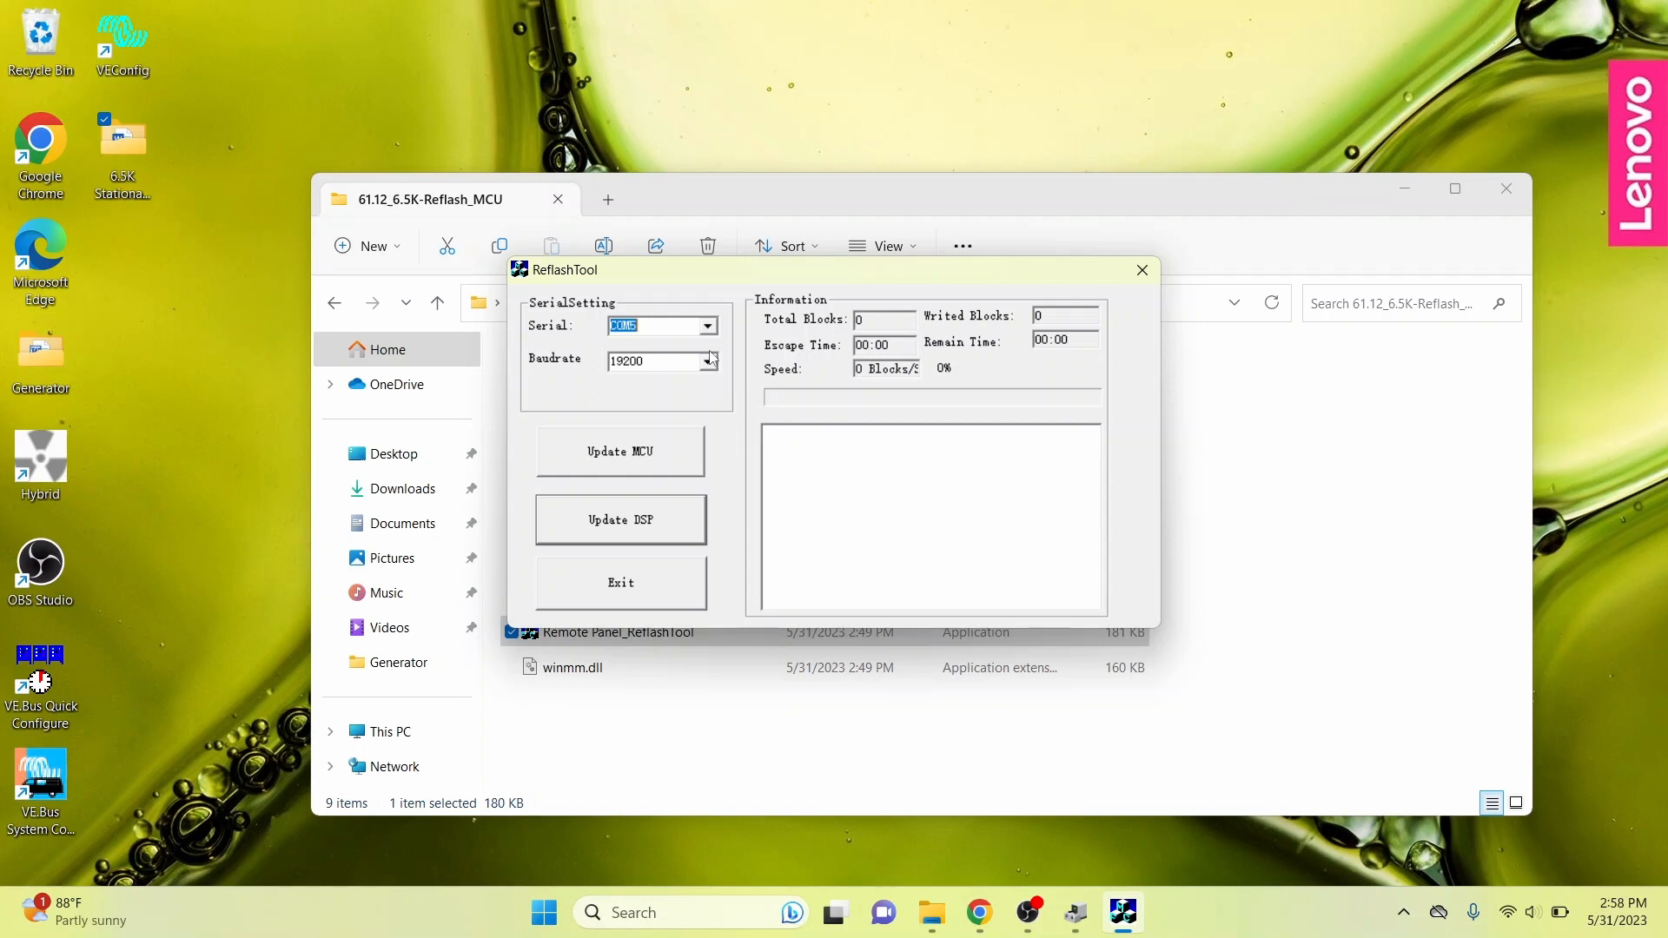
pyautogui.click(706, 326)
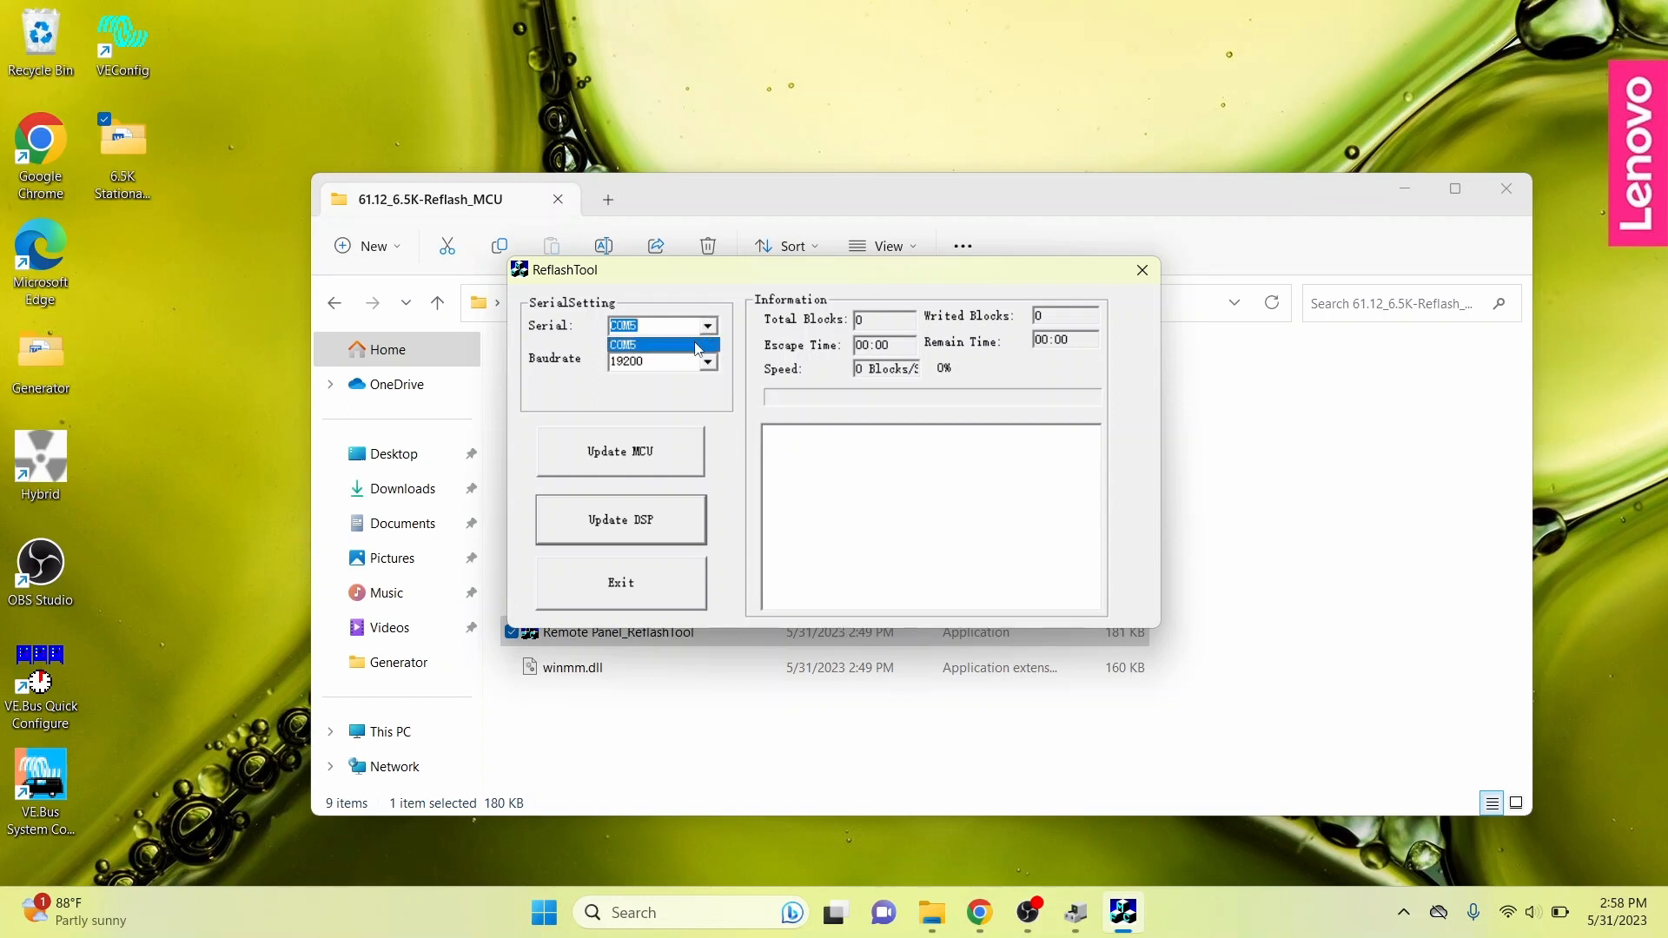
pyautogui.click(652, 345)
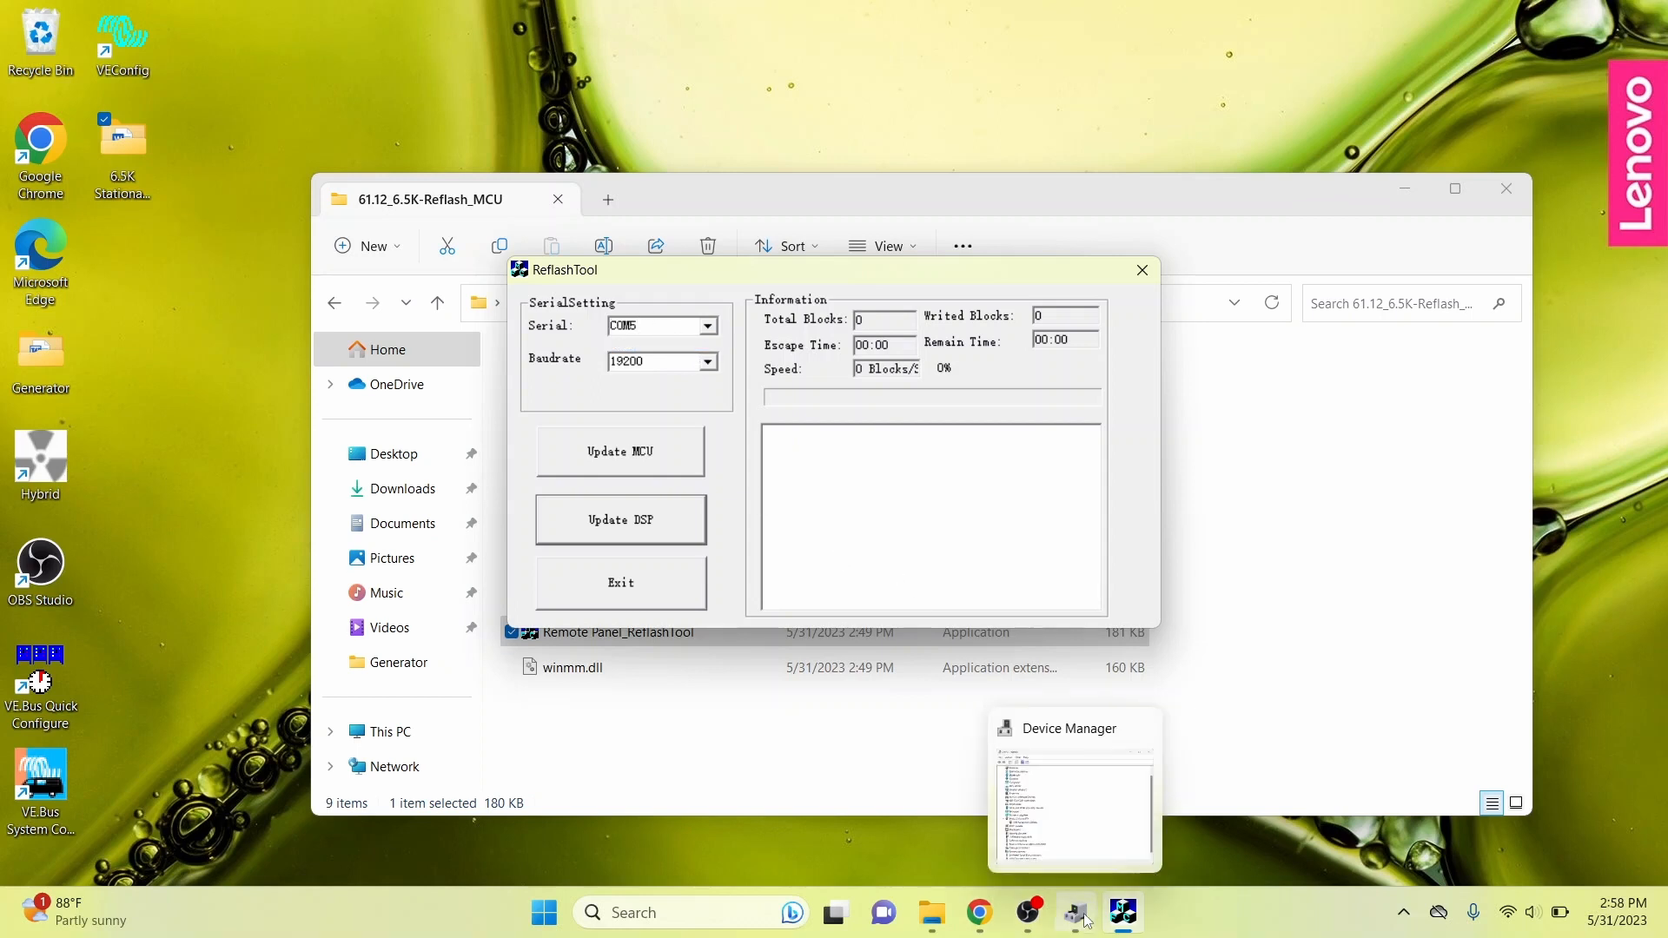
# Switch to Device Manager to confirm the USB Serial Port is on COM5.
pyautogui.click(1075, 912)
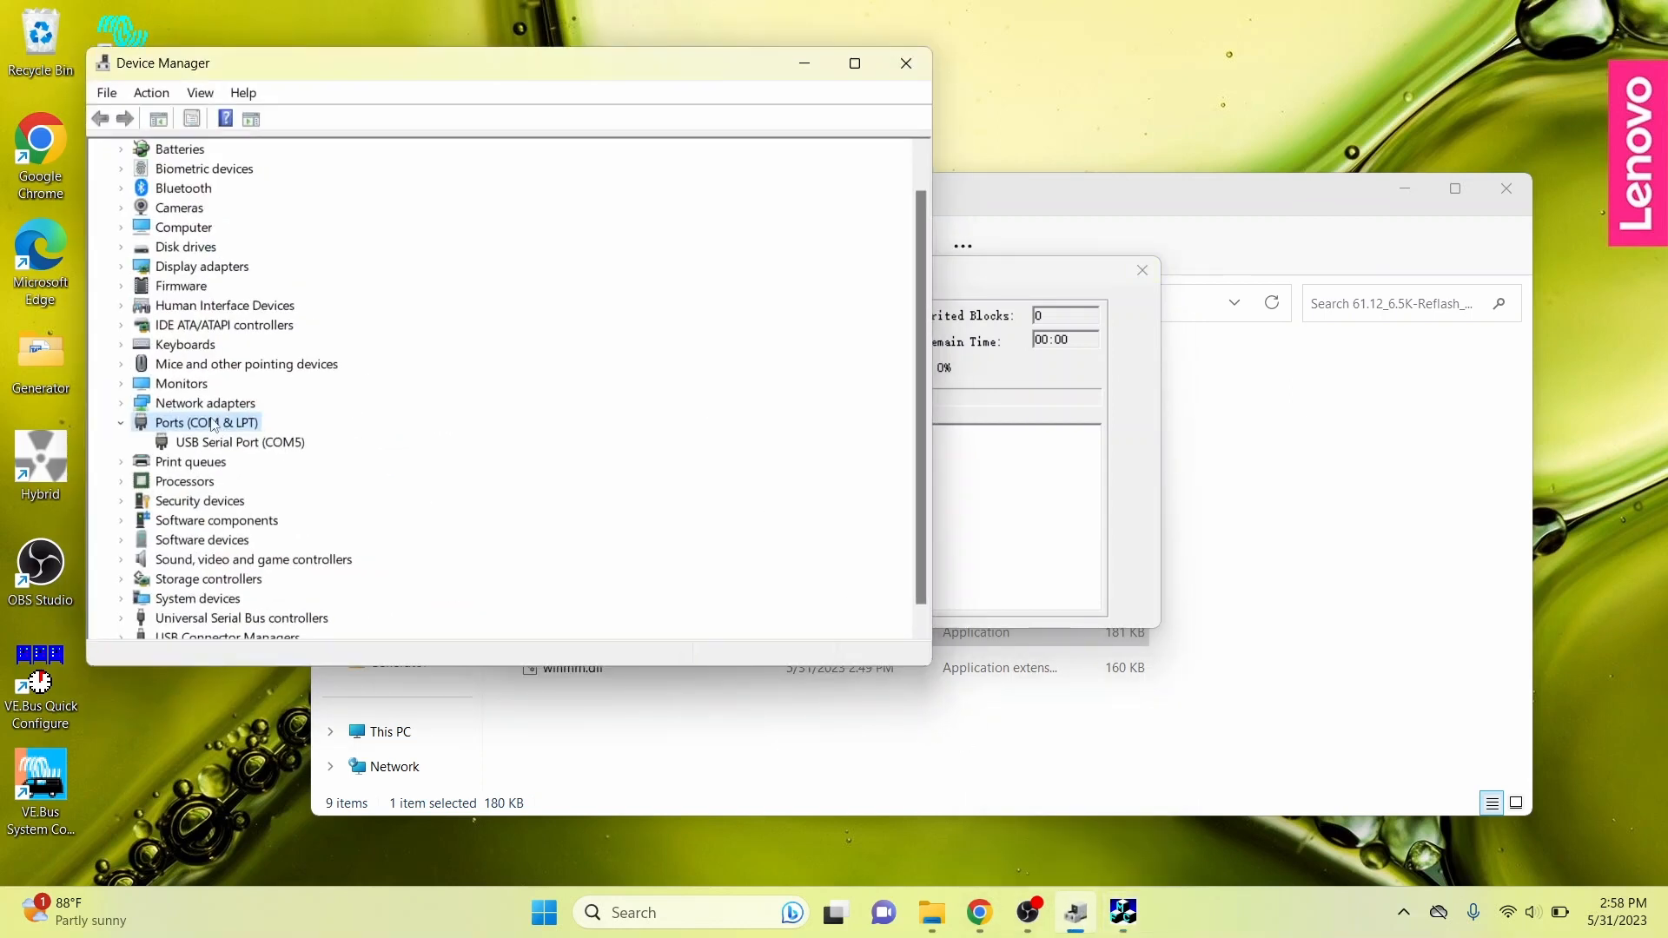
pyautogui.moveTo(182, 444)
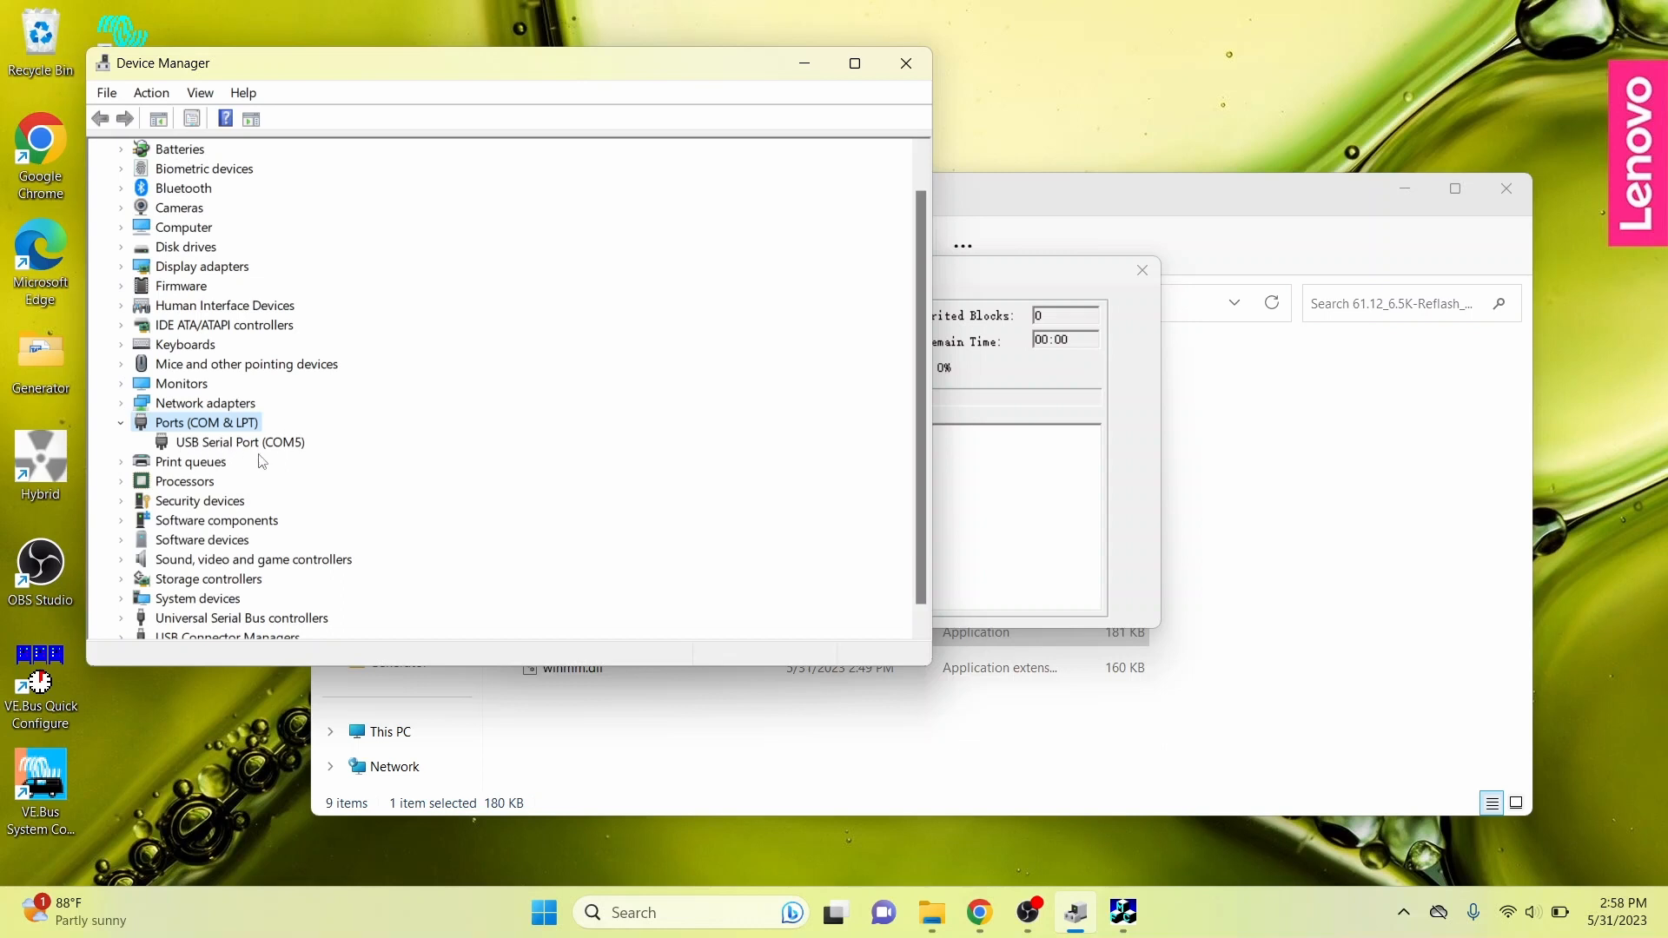
pyautogui.moveTo(767, 122)
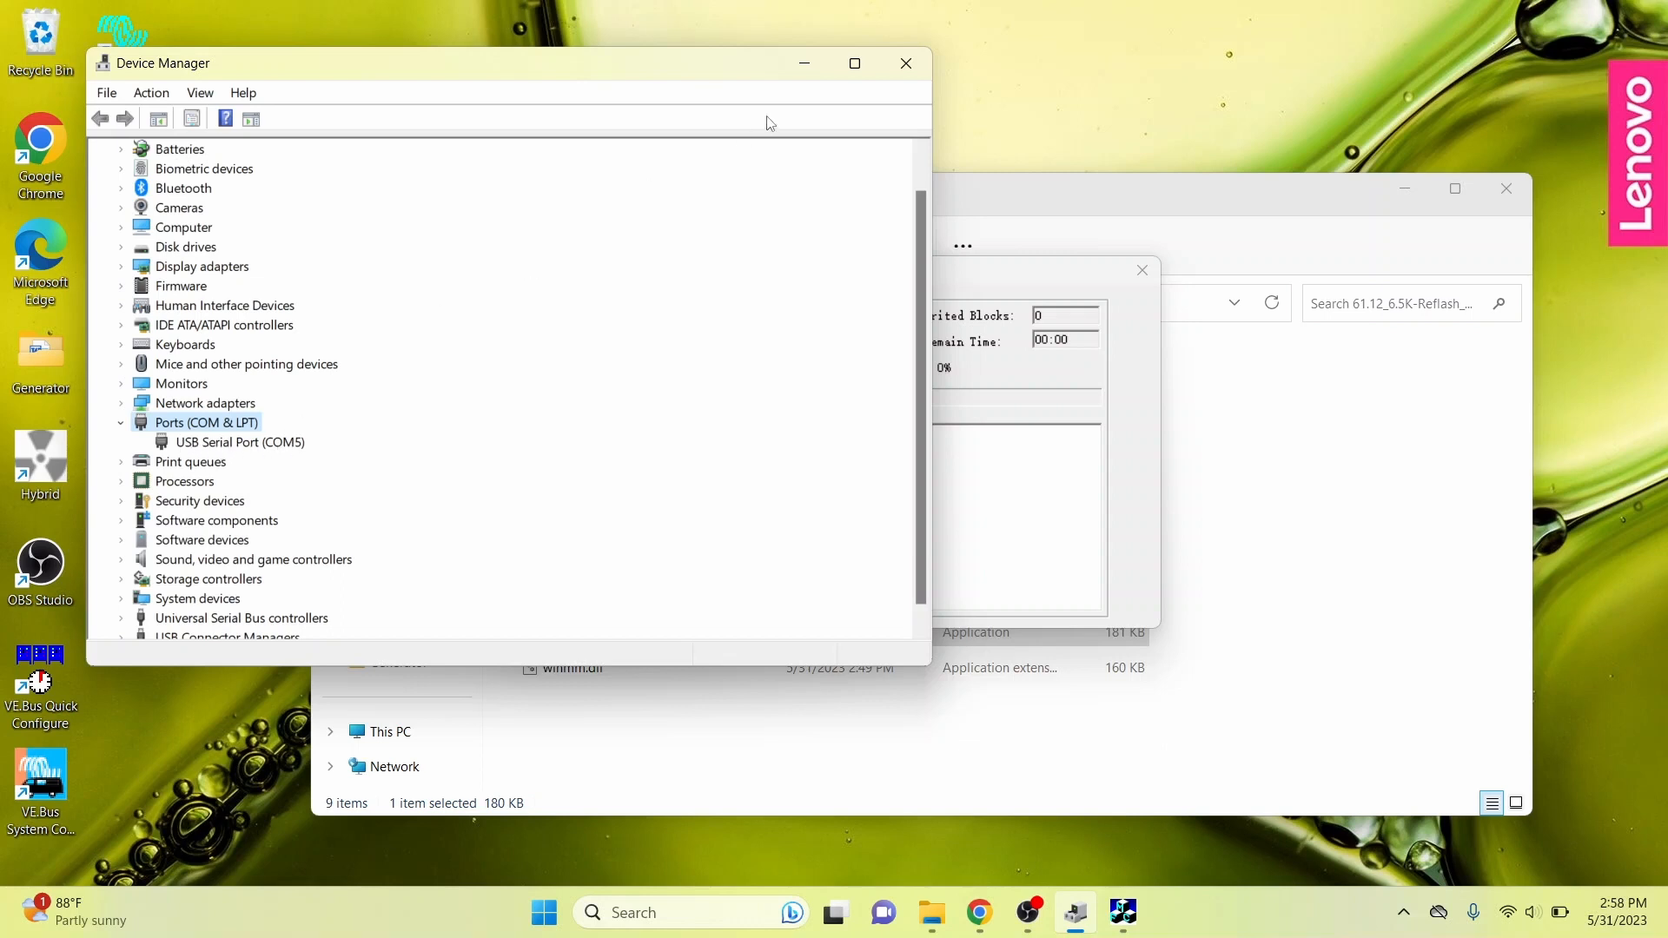
# Start the MCU firmware reflash over COM5 in ReflashTool.
pyautogui.click(905, 62)
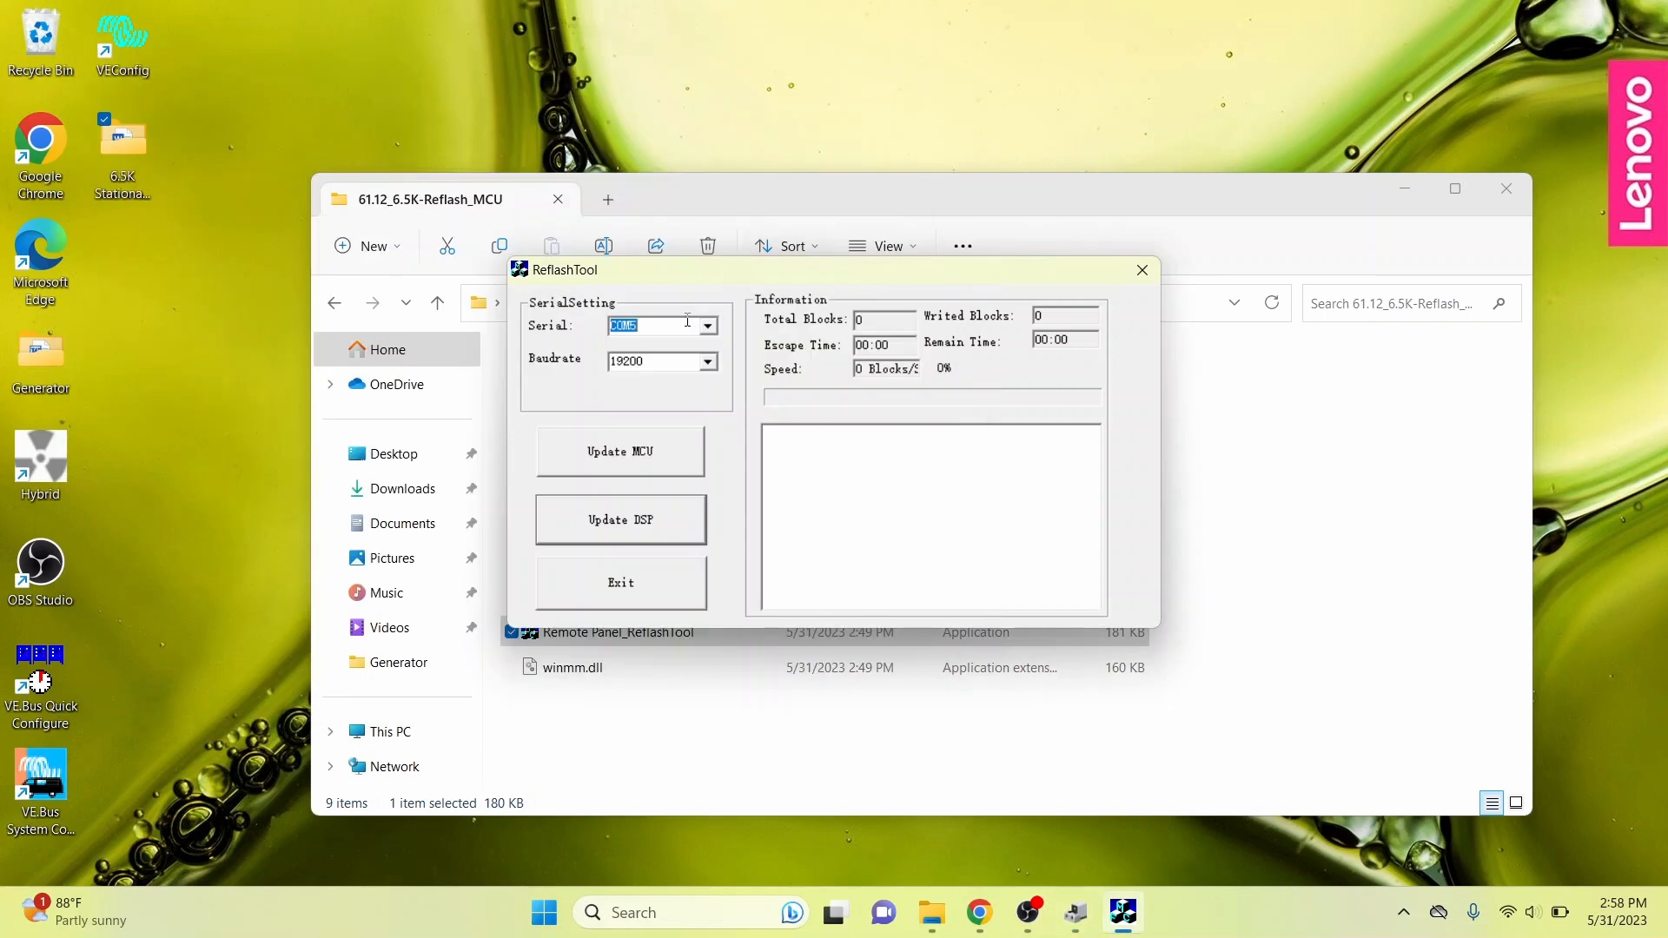
pyautogui.click(621, 451)
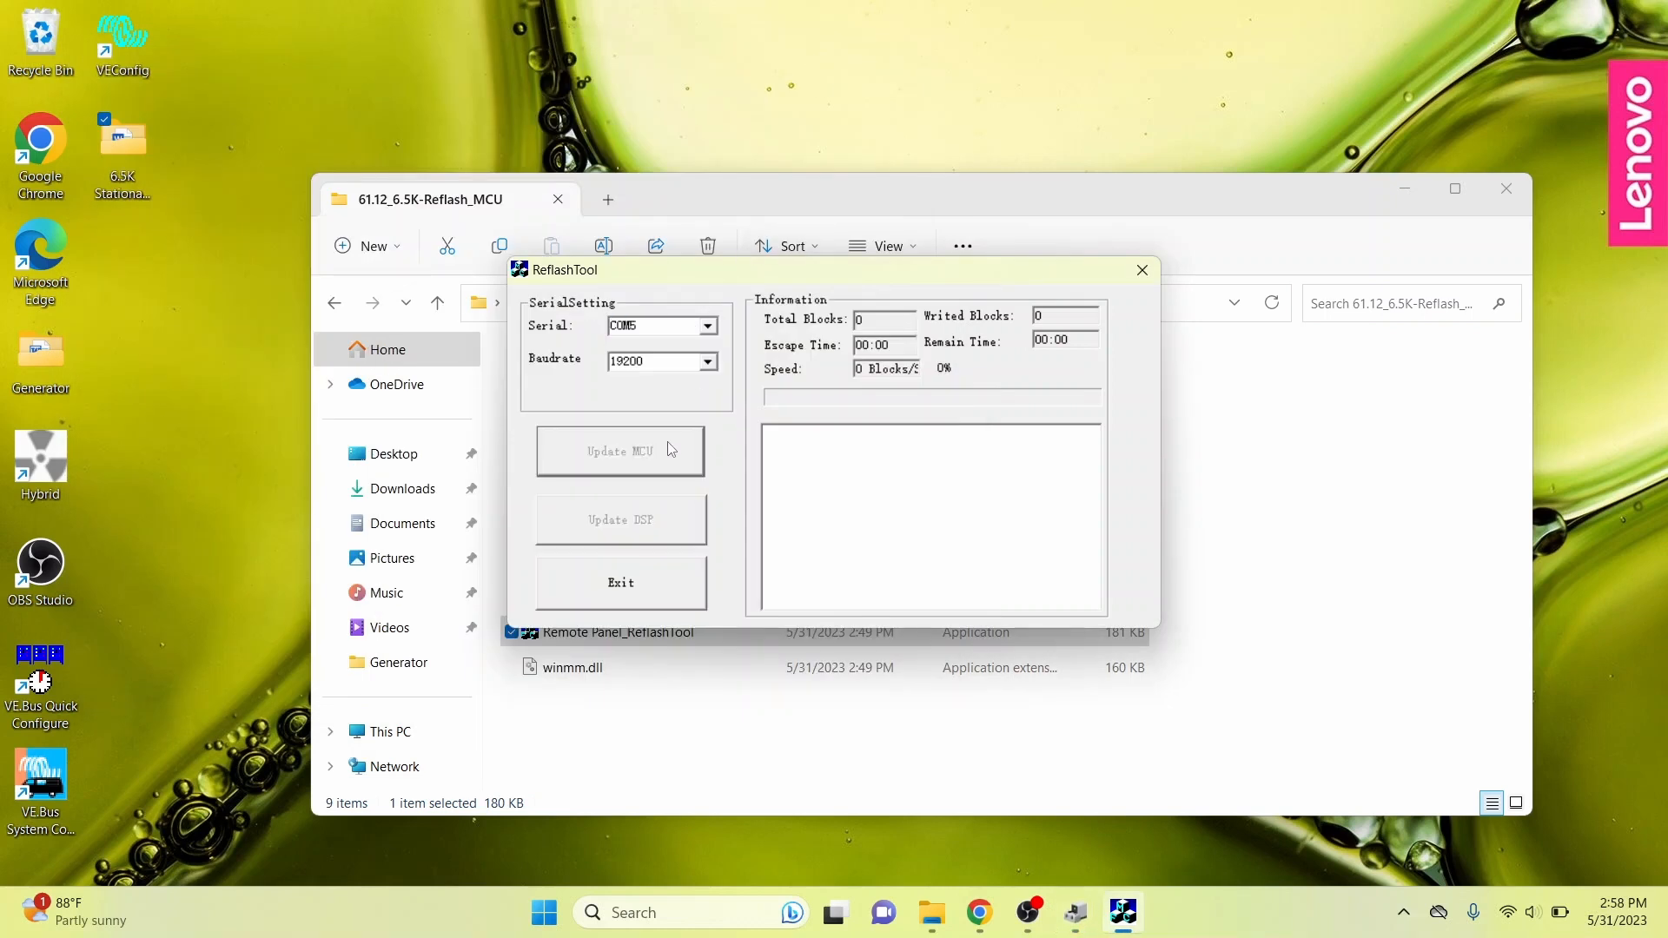
pyautogui.moveTo(743, 440)
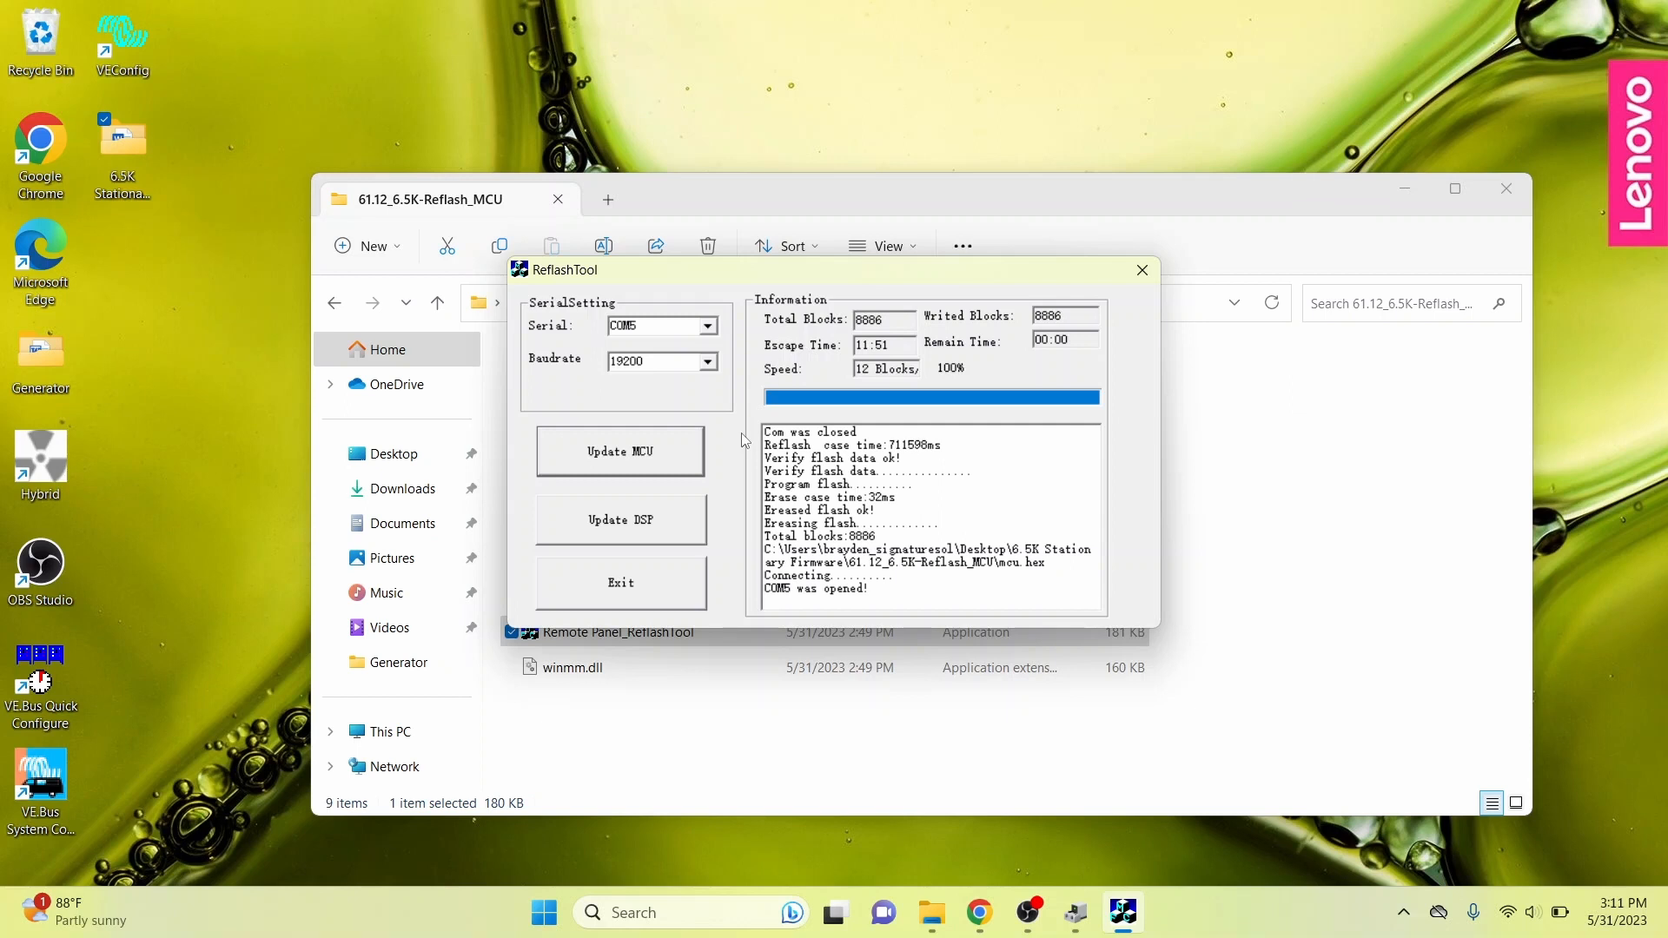
pyautogui.moveTo(669, 585)
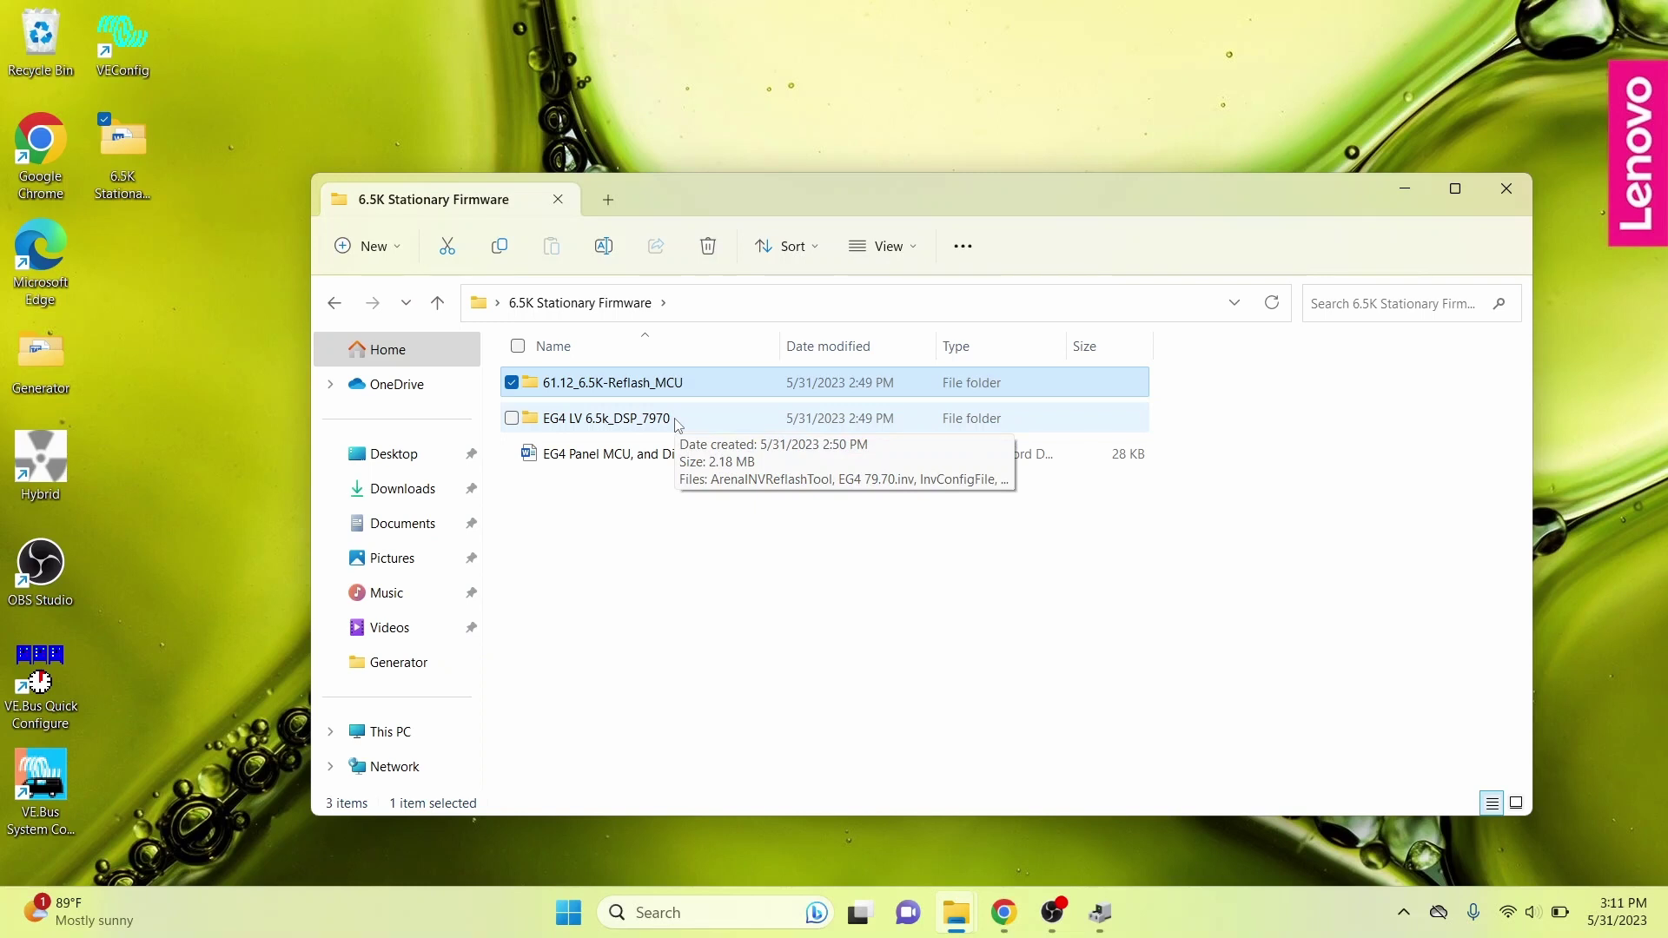
# Run ArenaINVReflashTool from the EG4 LV 6.5k_DSP_7970 folder.
pyautogui.doubleClick(607, 417)
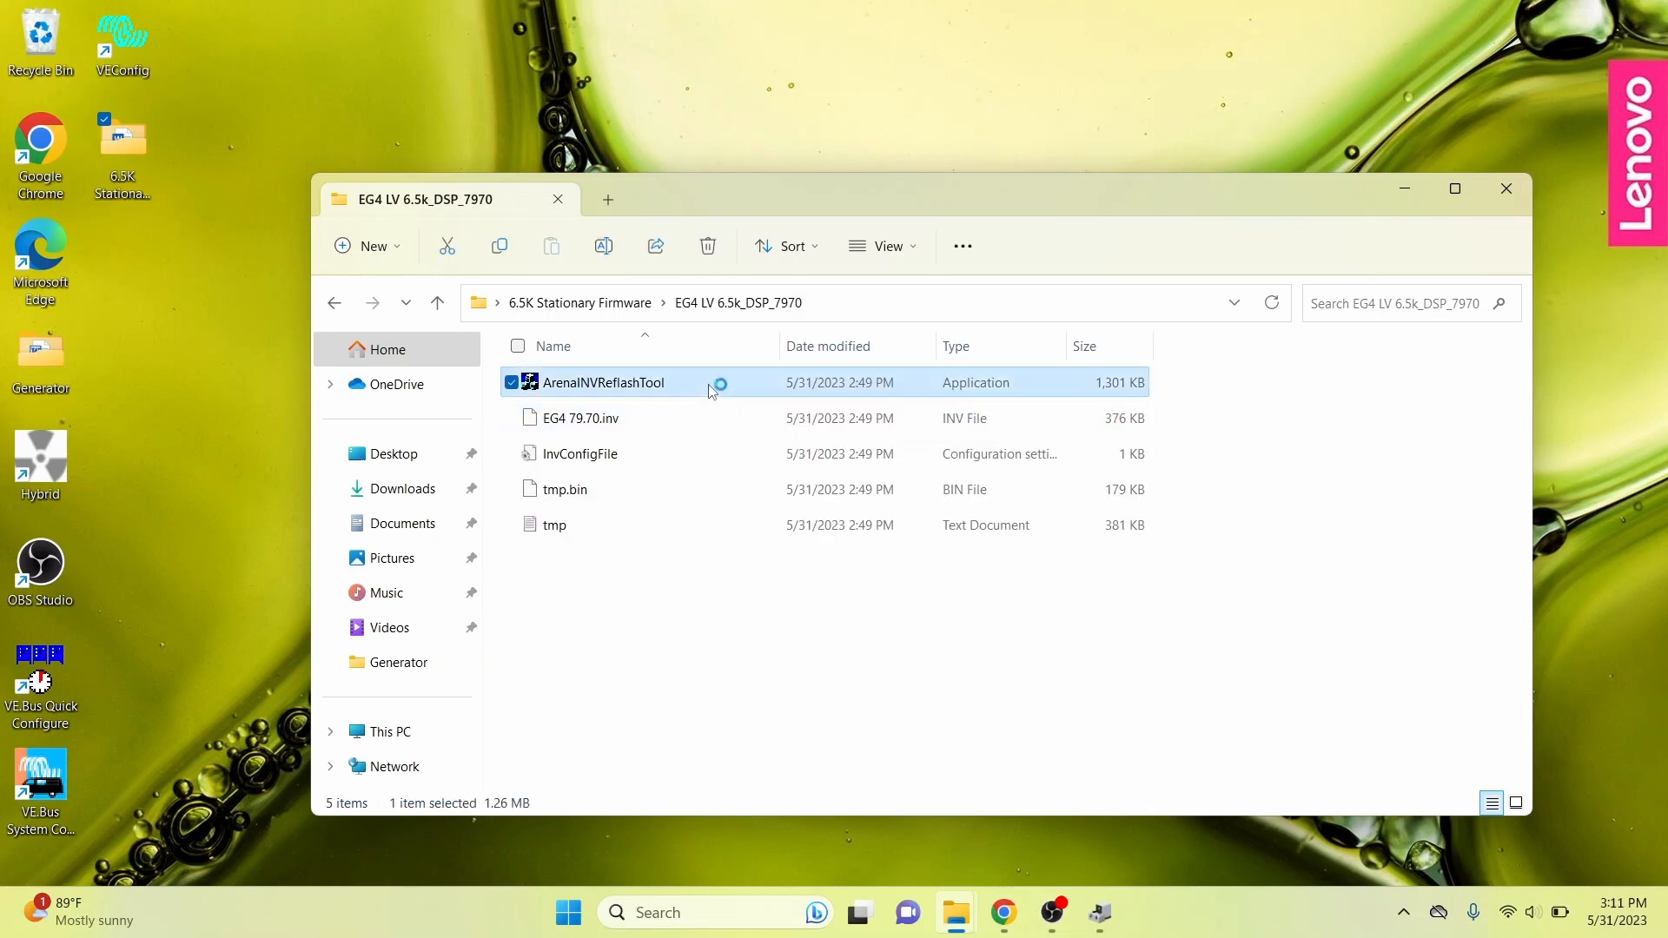
pyautogui.doubleClick(605, 382)
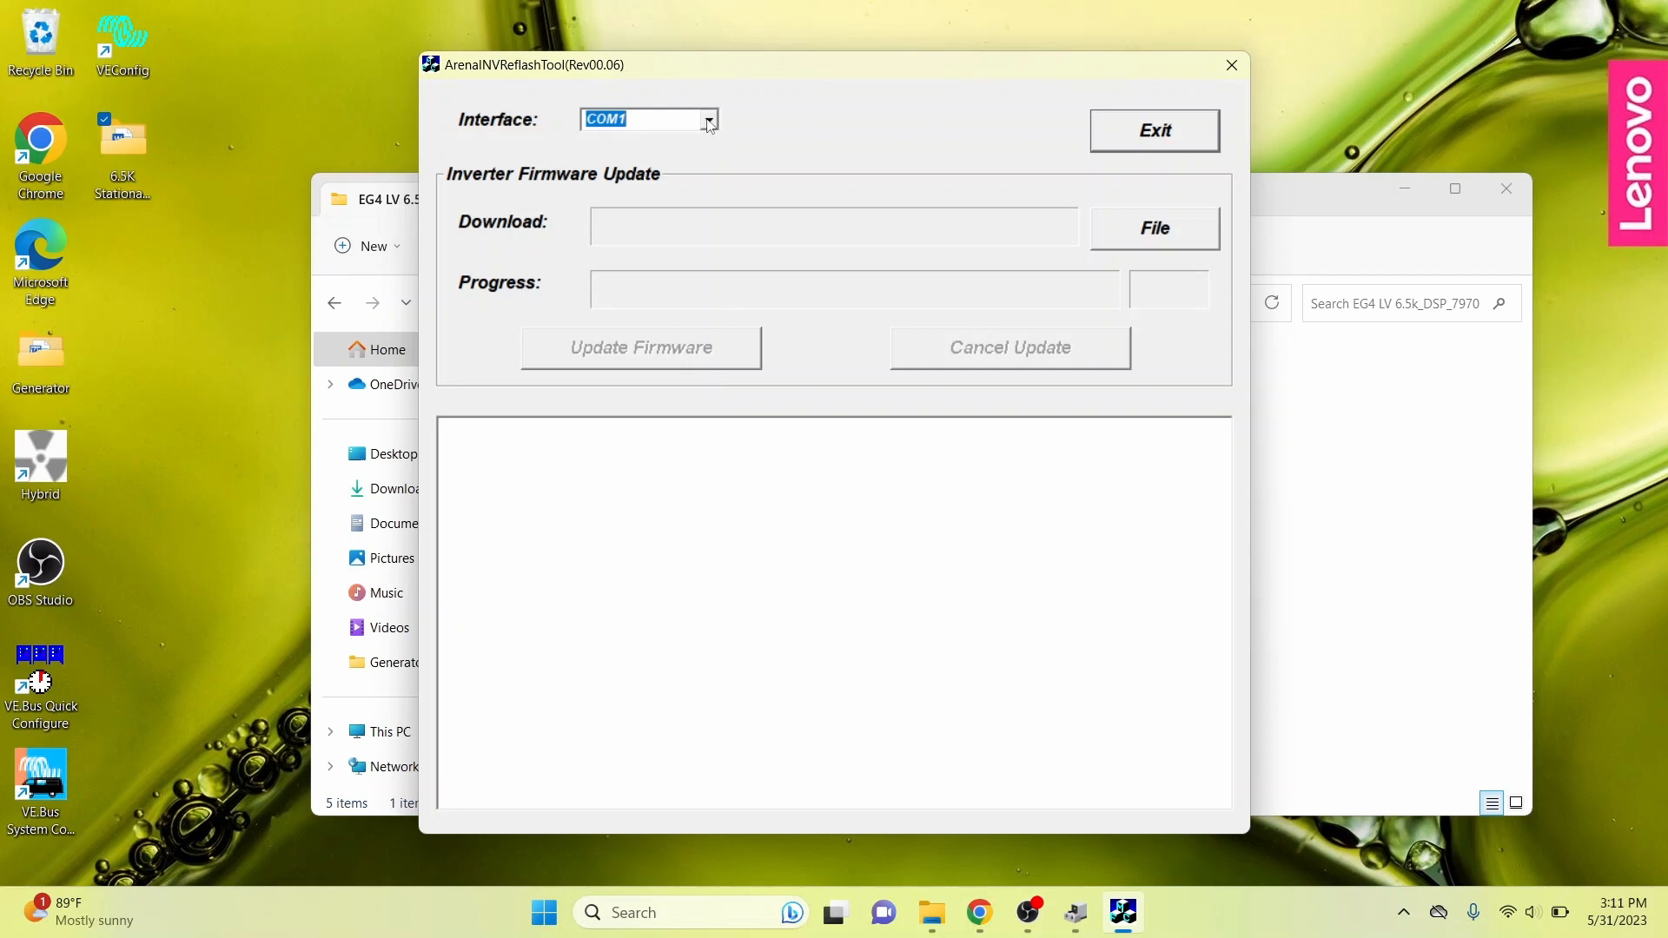
# Select COM5 as the interface and load the EG4 79.70.inv firmware file.
pyautogui.click(708, 120)
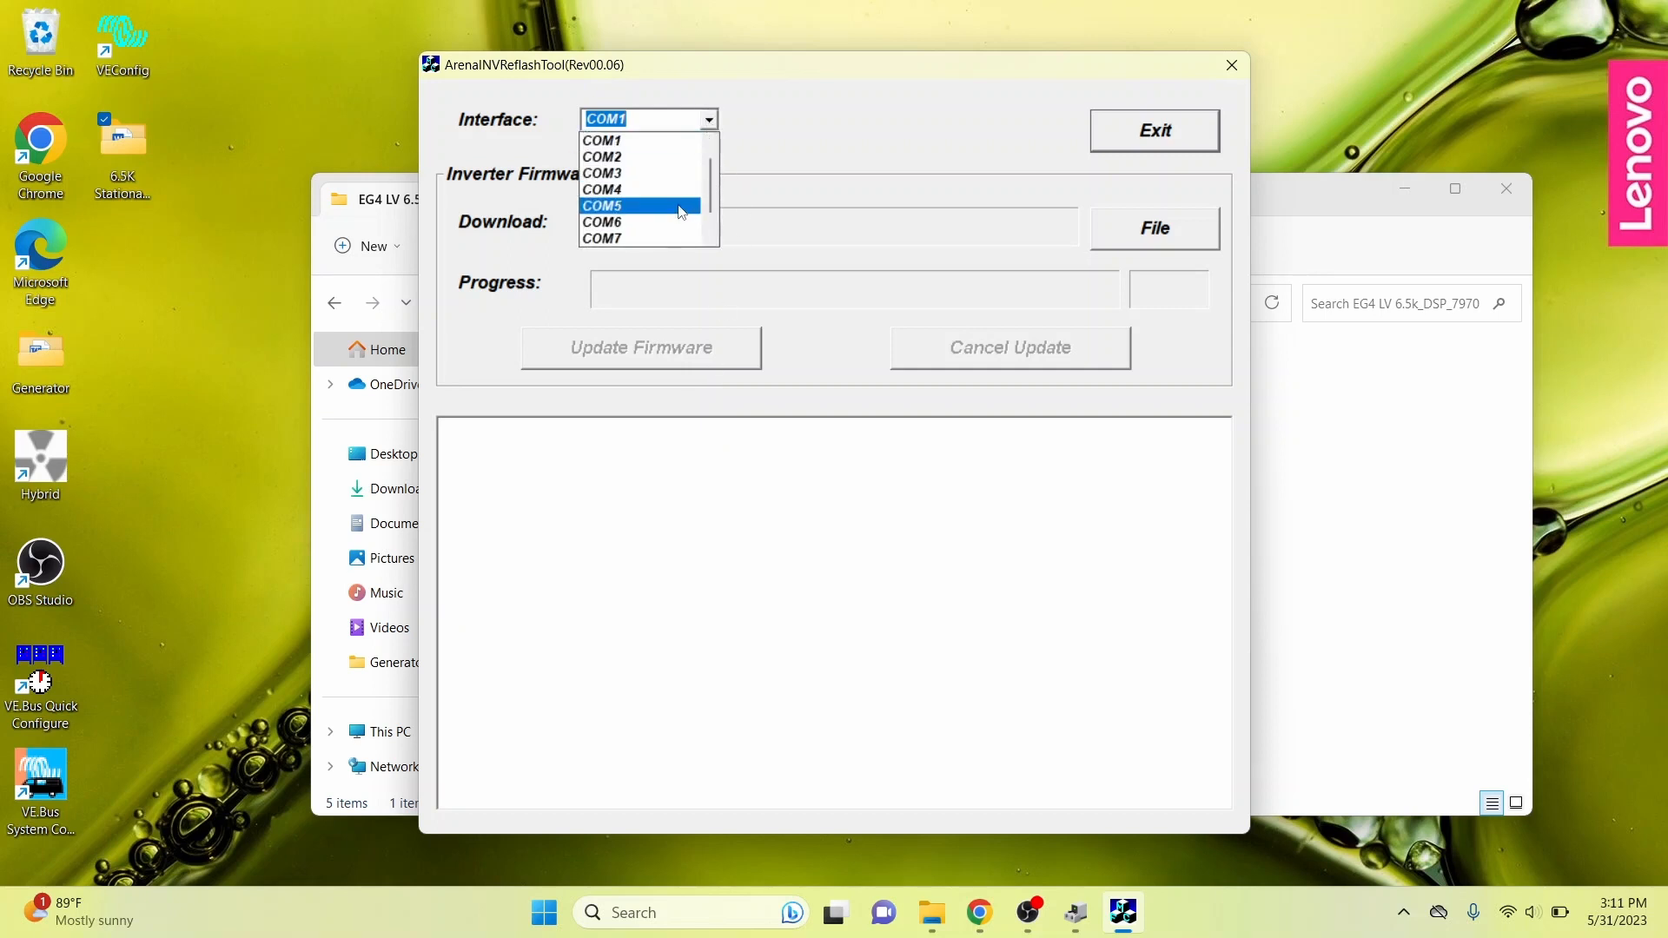
pyautogui.click(630, 206)
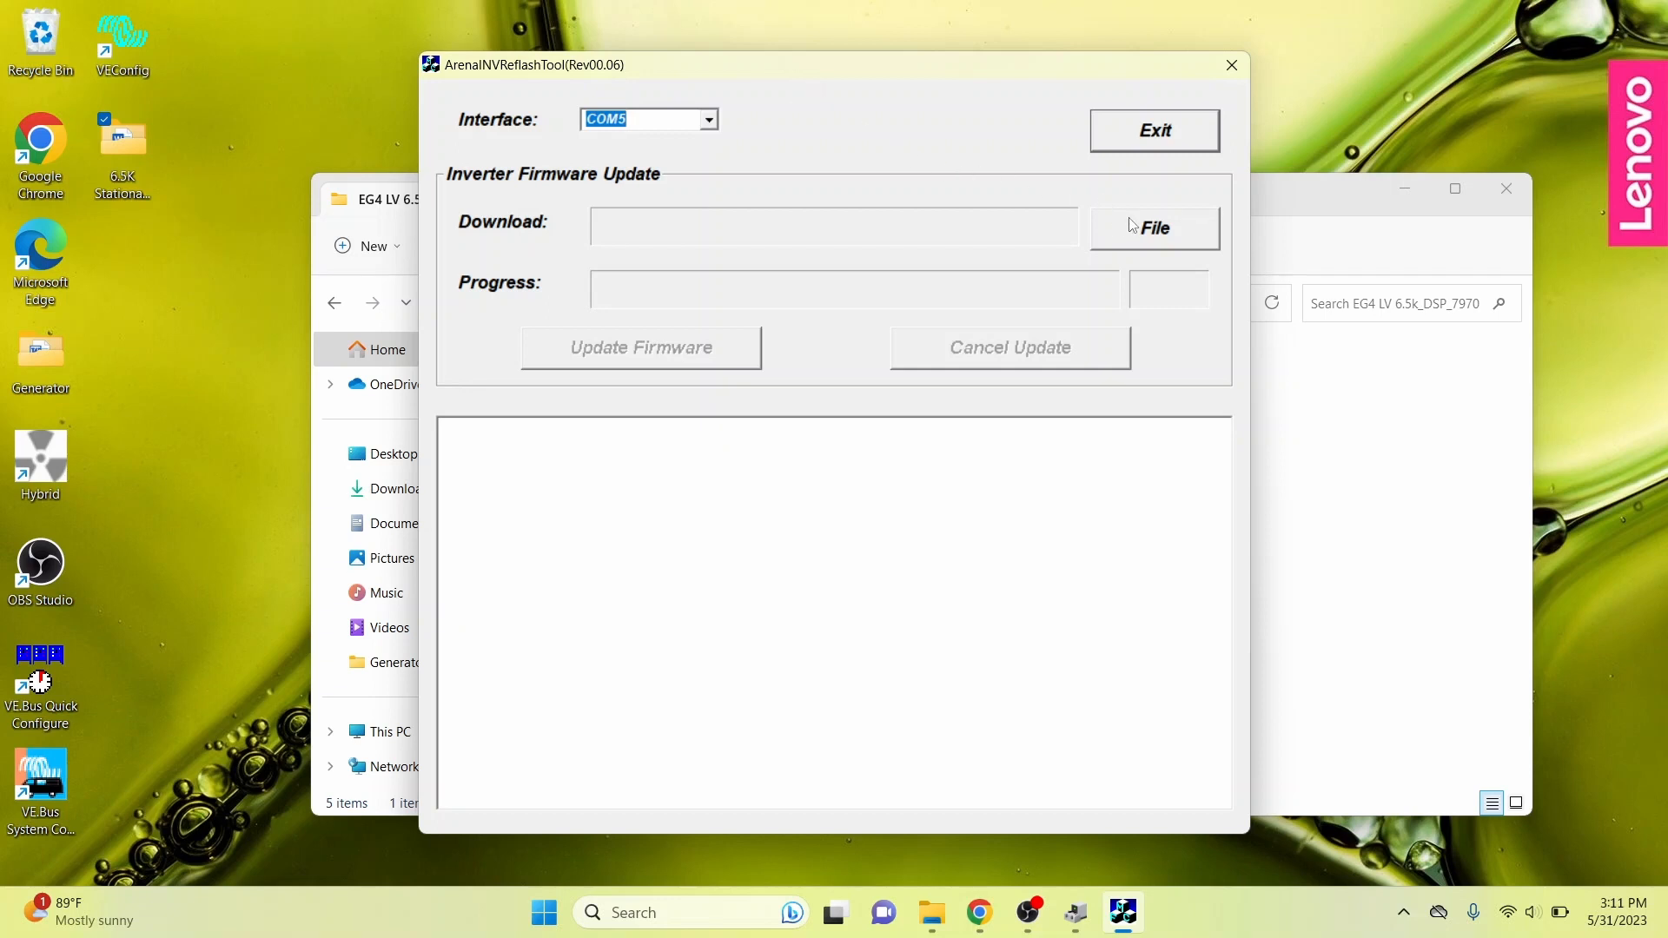
pyautogui.click(1155, 228)
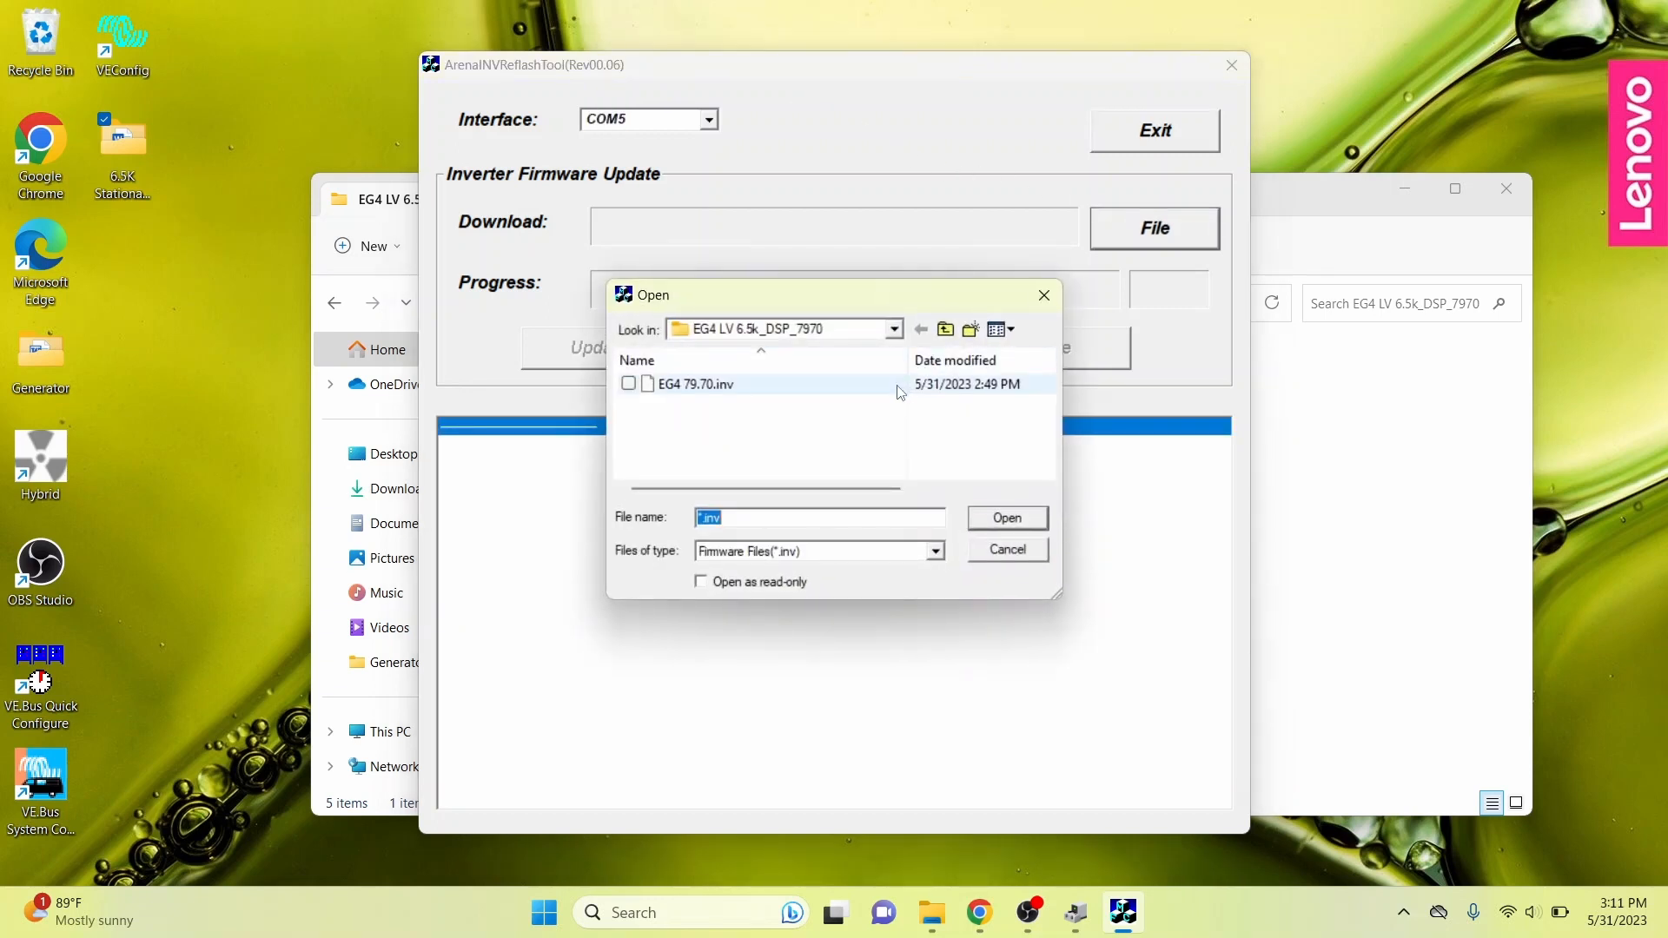
pyautogui.moveTo(899, 390)
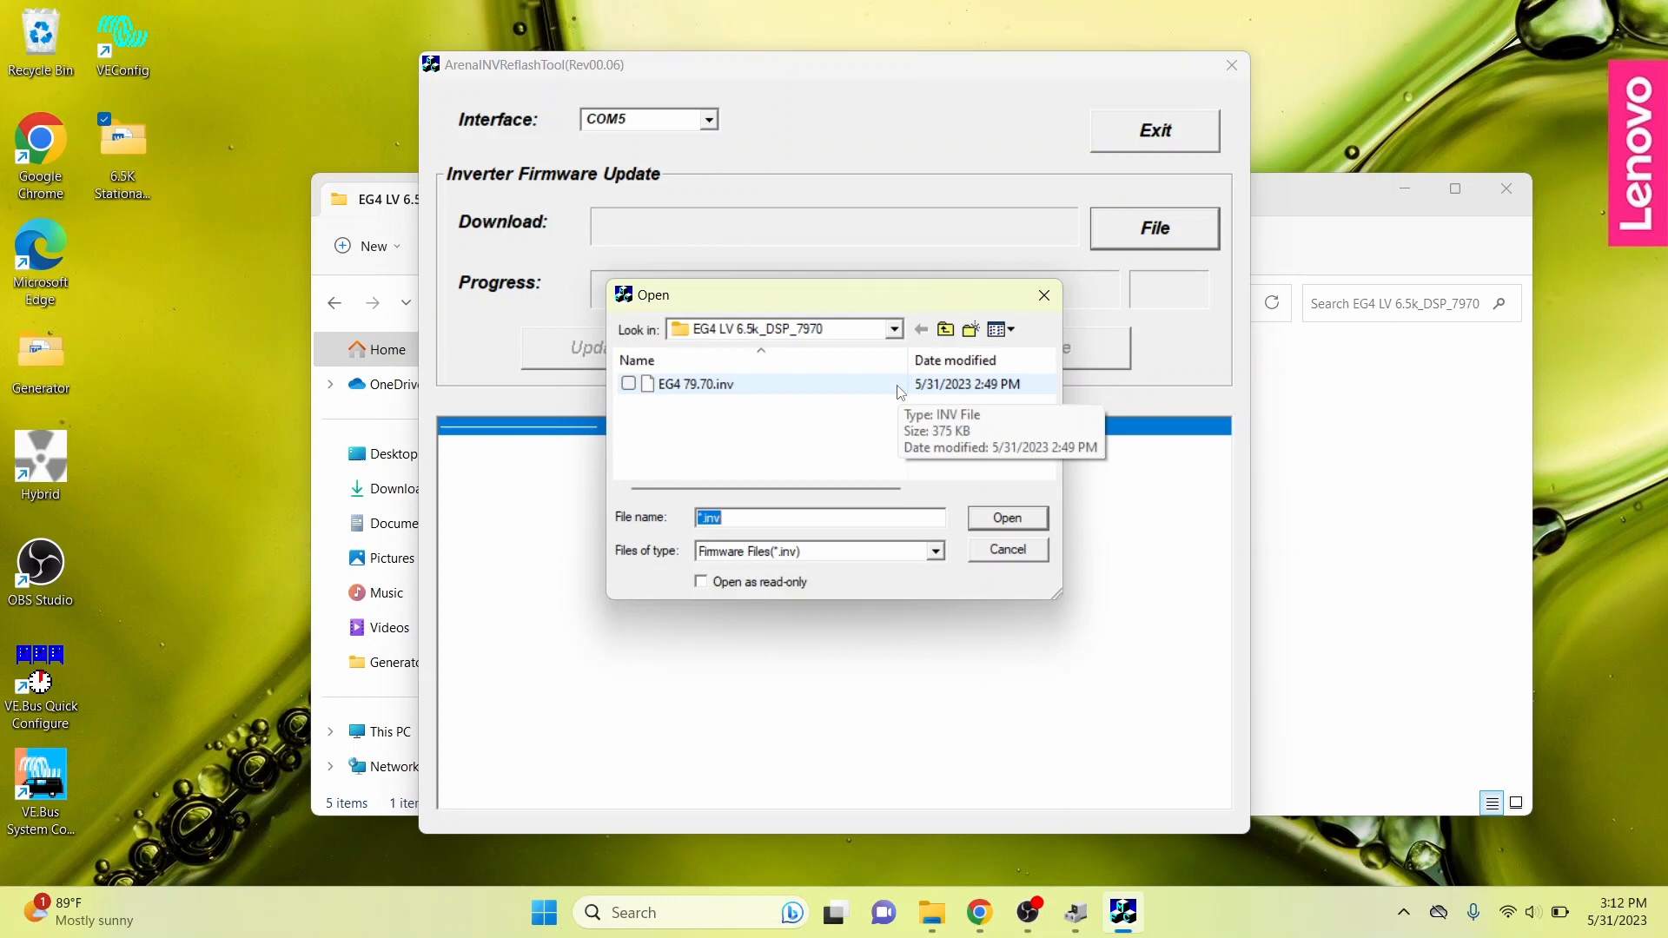
pyautogui.click(1007, 518)
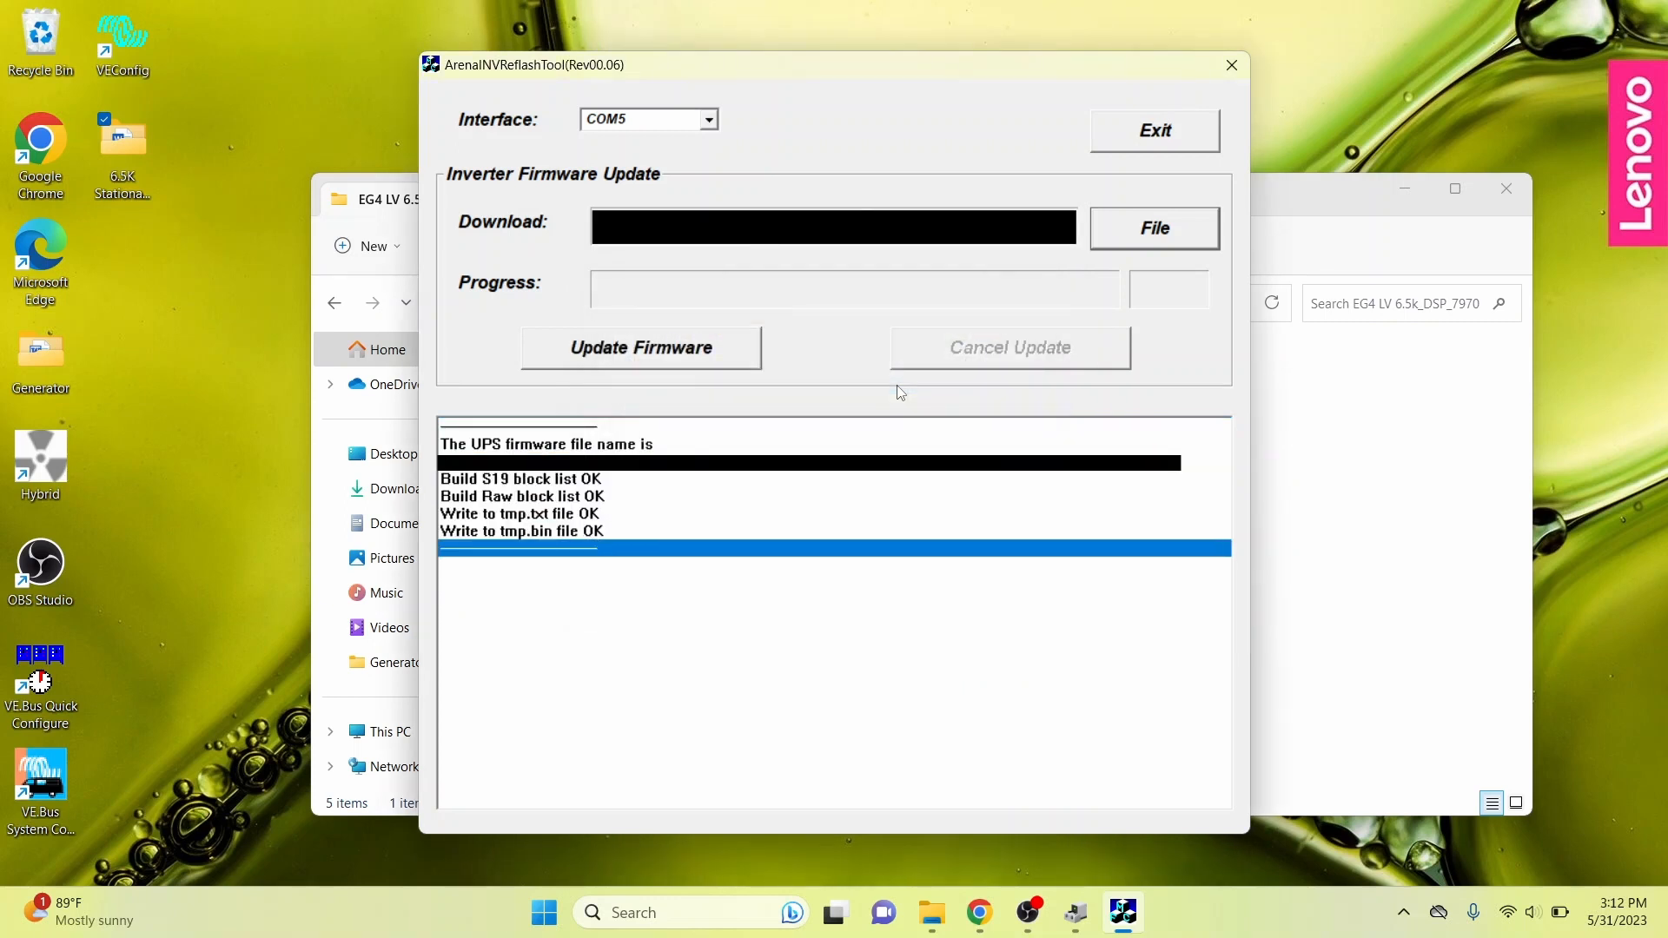
pyautogui.moveTo(730, 356)
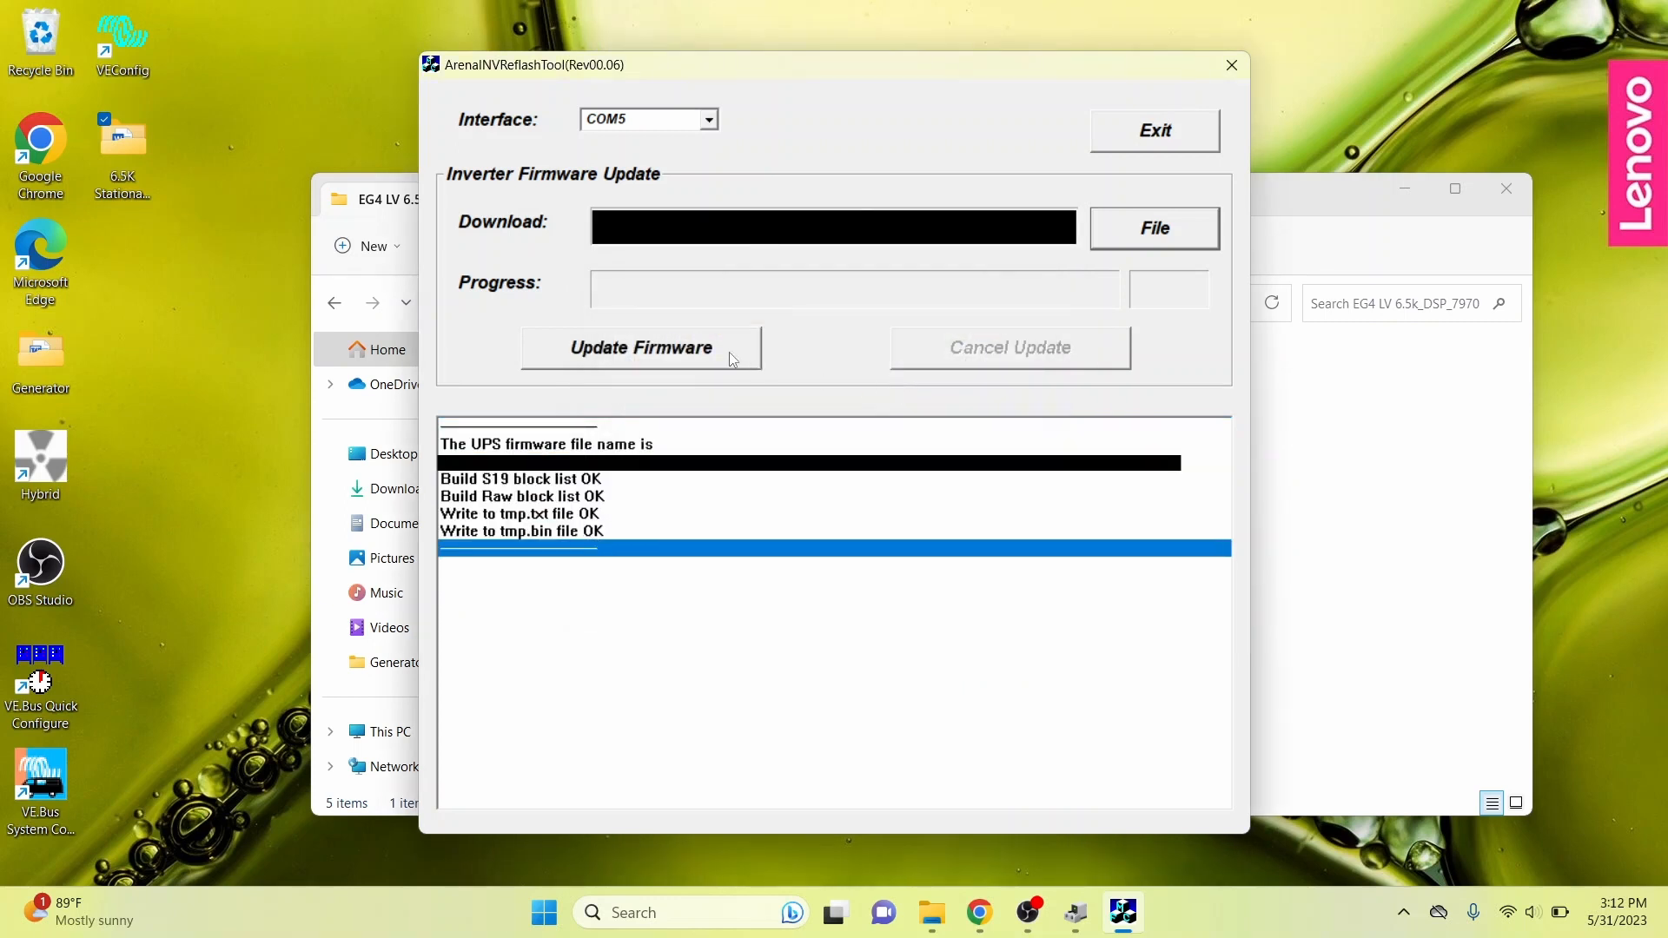
# Write the firmware to the inverter, acknowledge the success message and exit the tool.
pyautogui.click(642, 347)
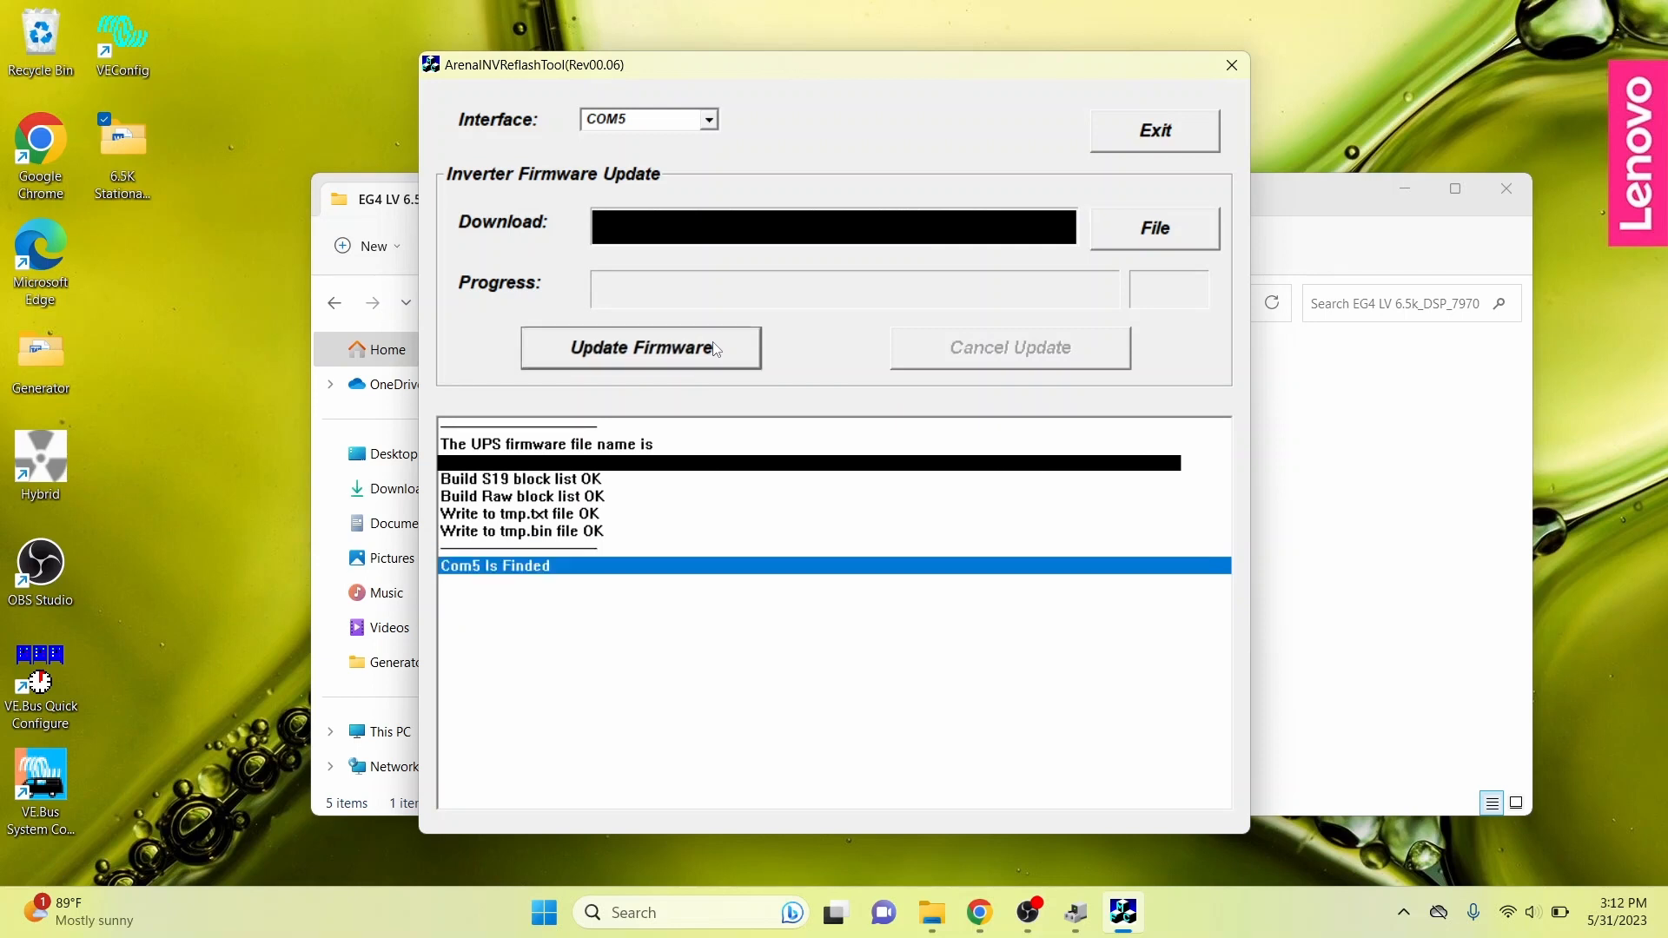
pyautogui.moveTo(855, 352)
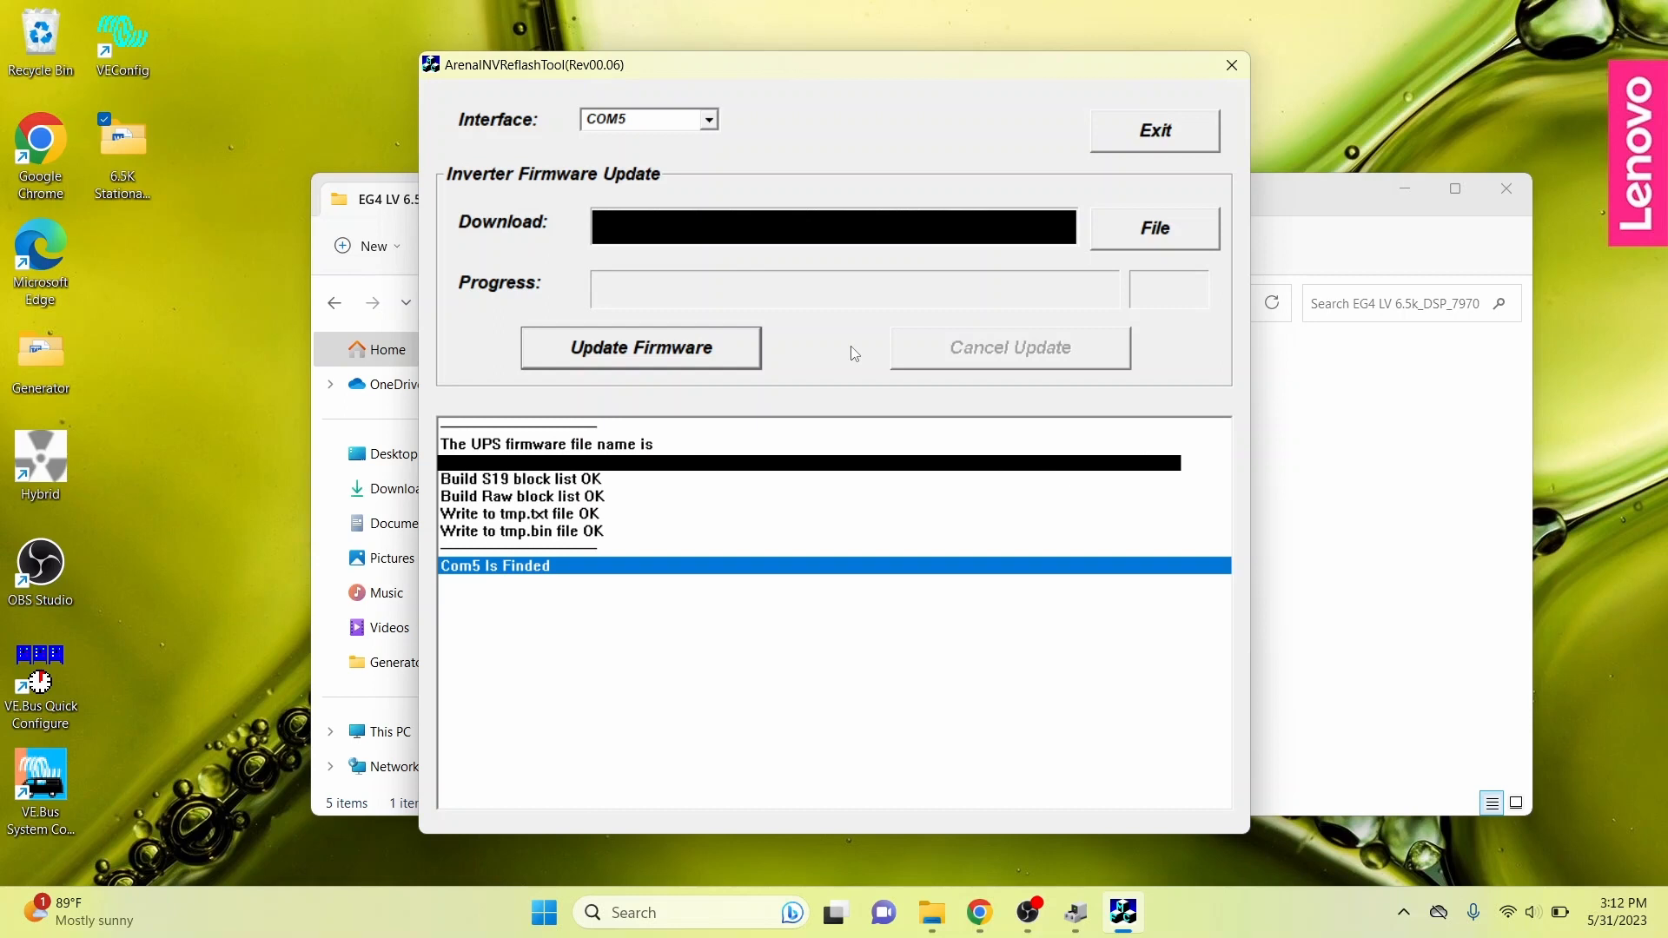
pyautogui.click(640, 348)
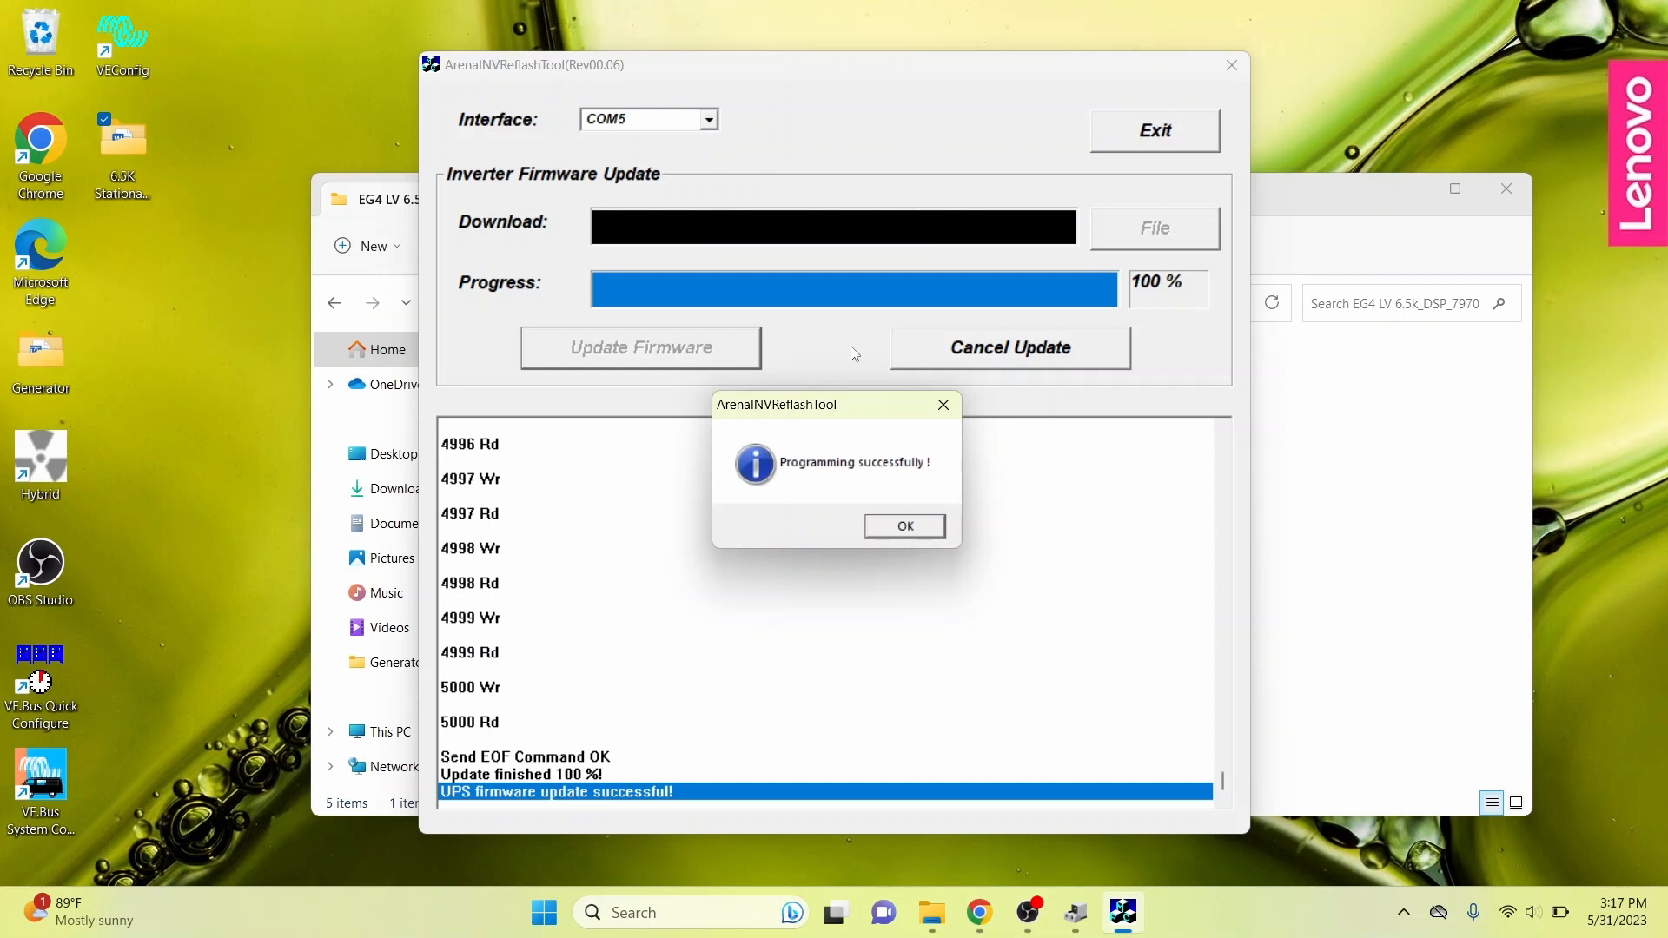
pyautogui.moveTo(888, 425)
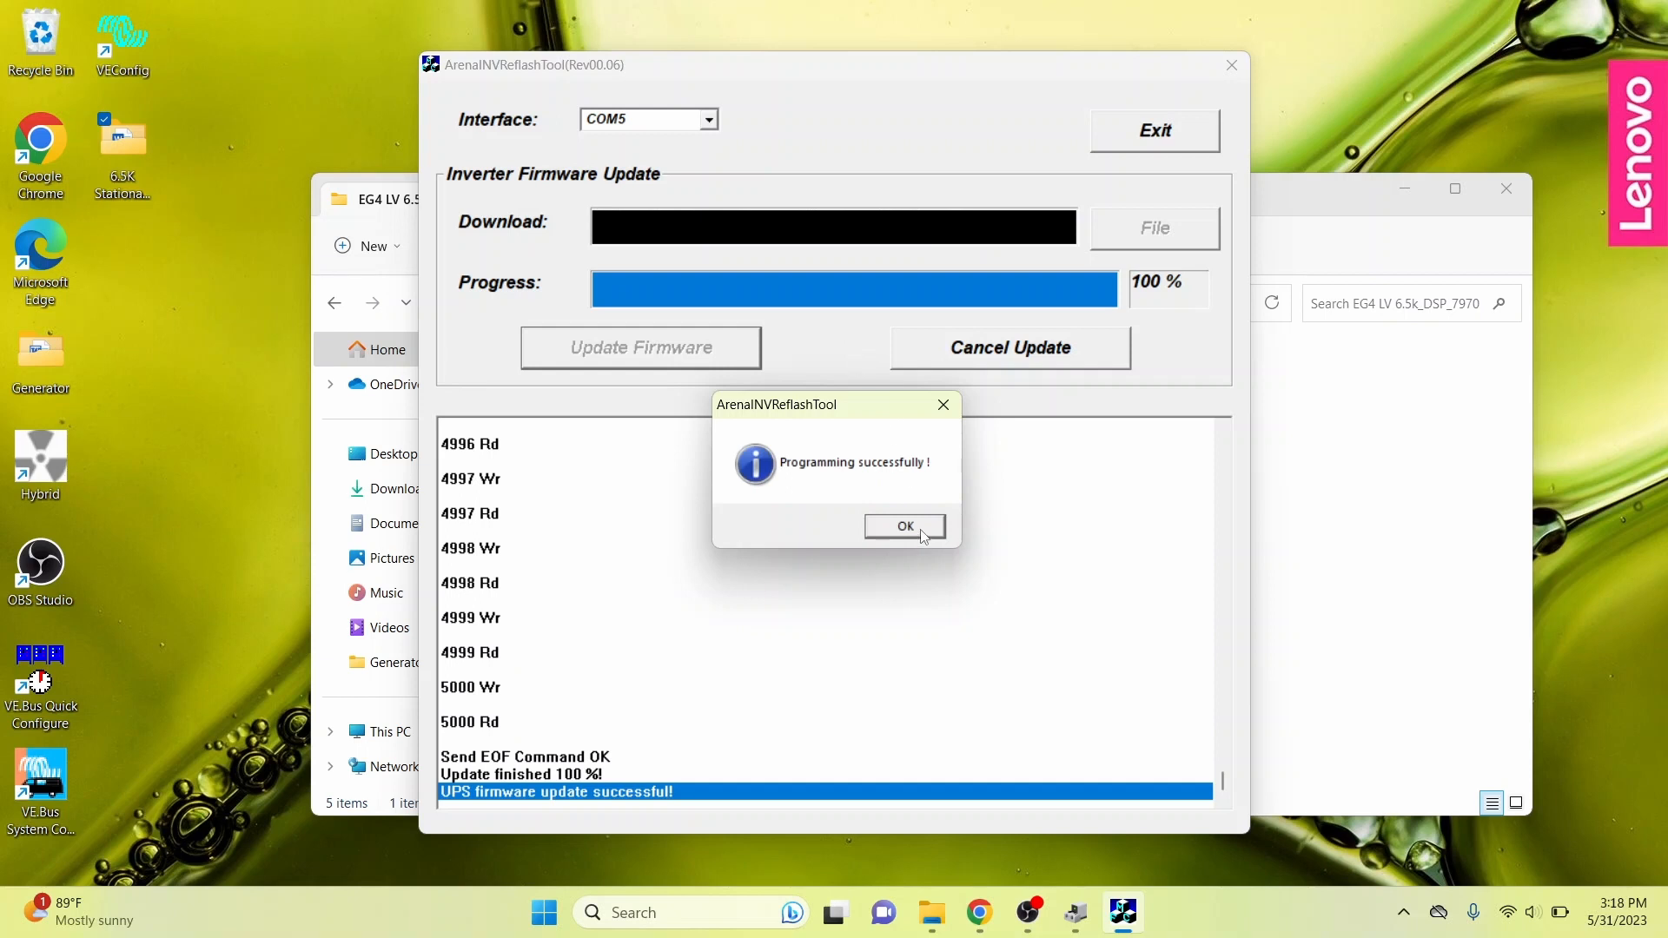
pyautogui.click(905, 527)
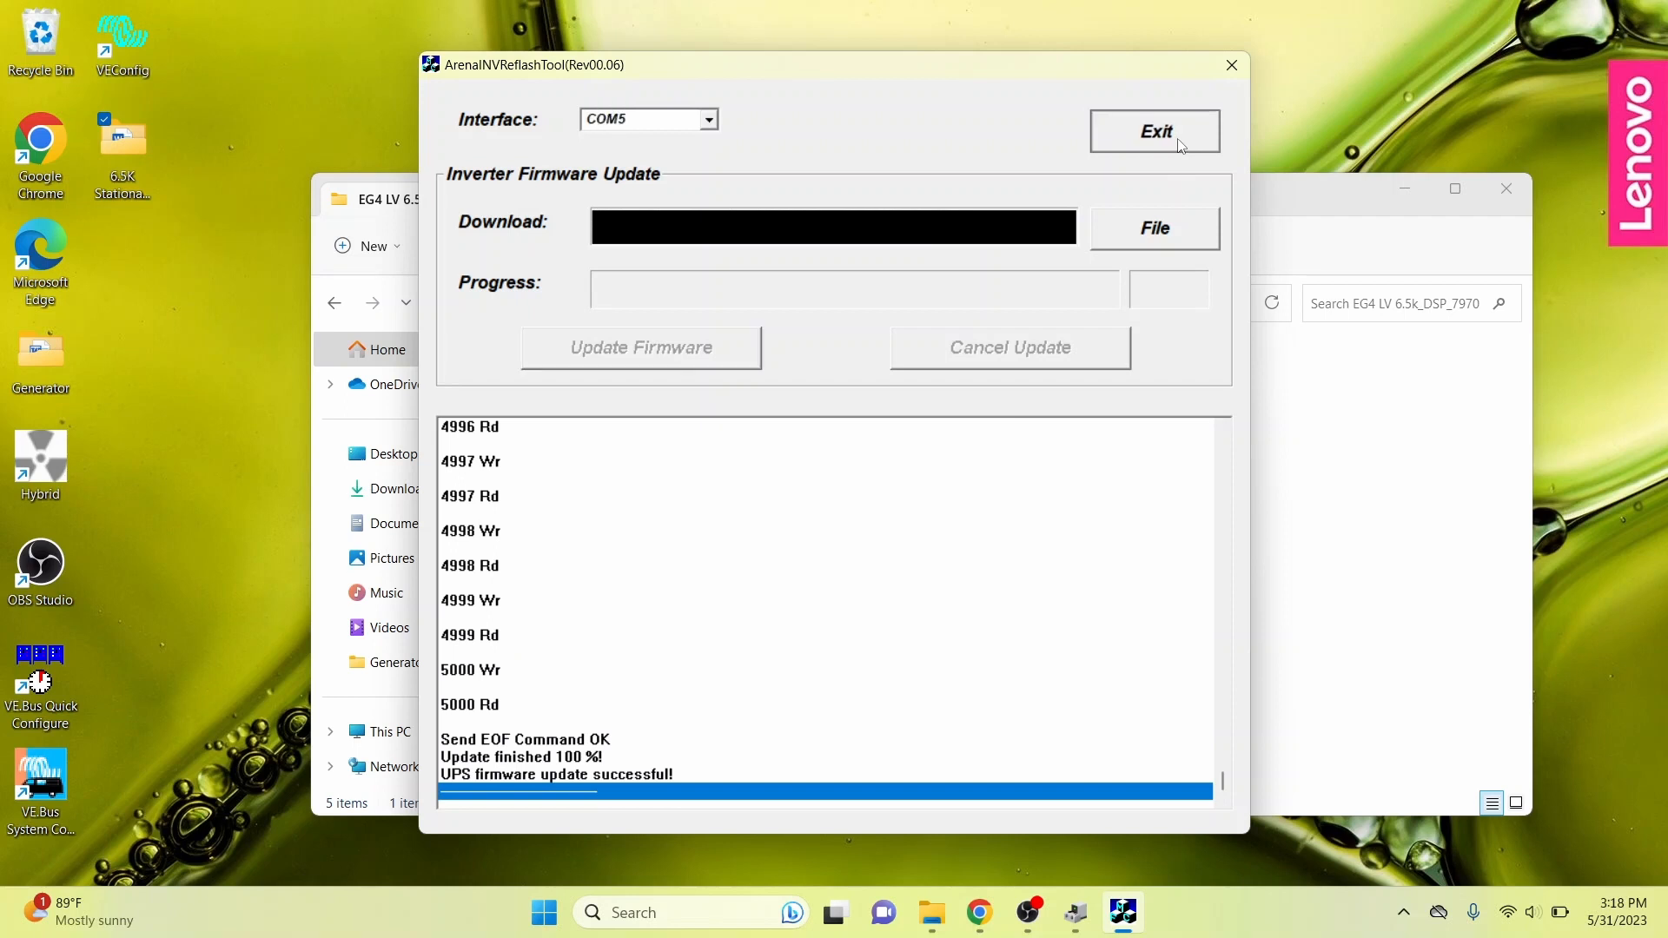
pyautogui.click(1155, 131)
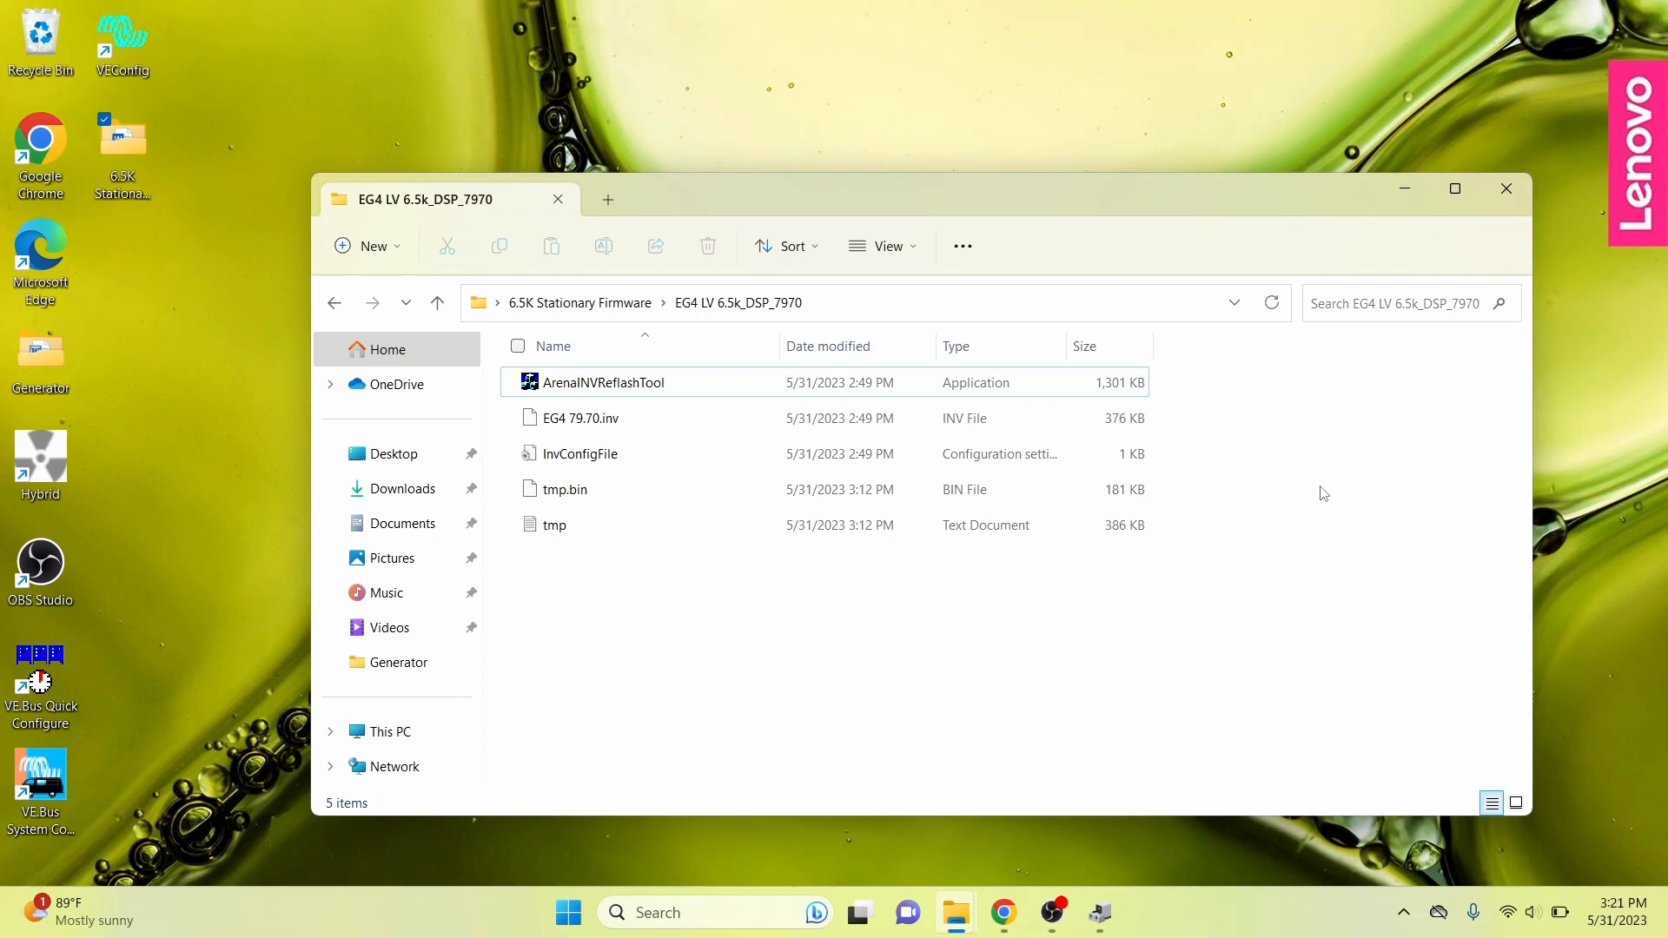
pyautogui.moveTo(1180, 823)
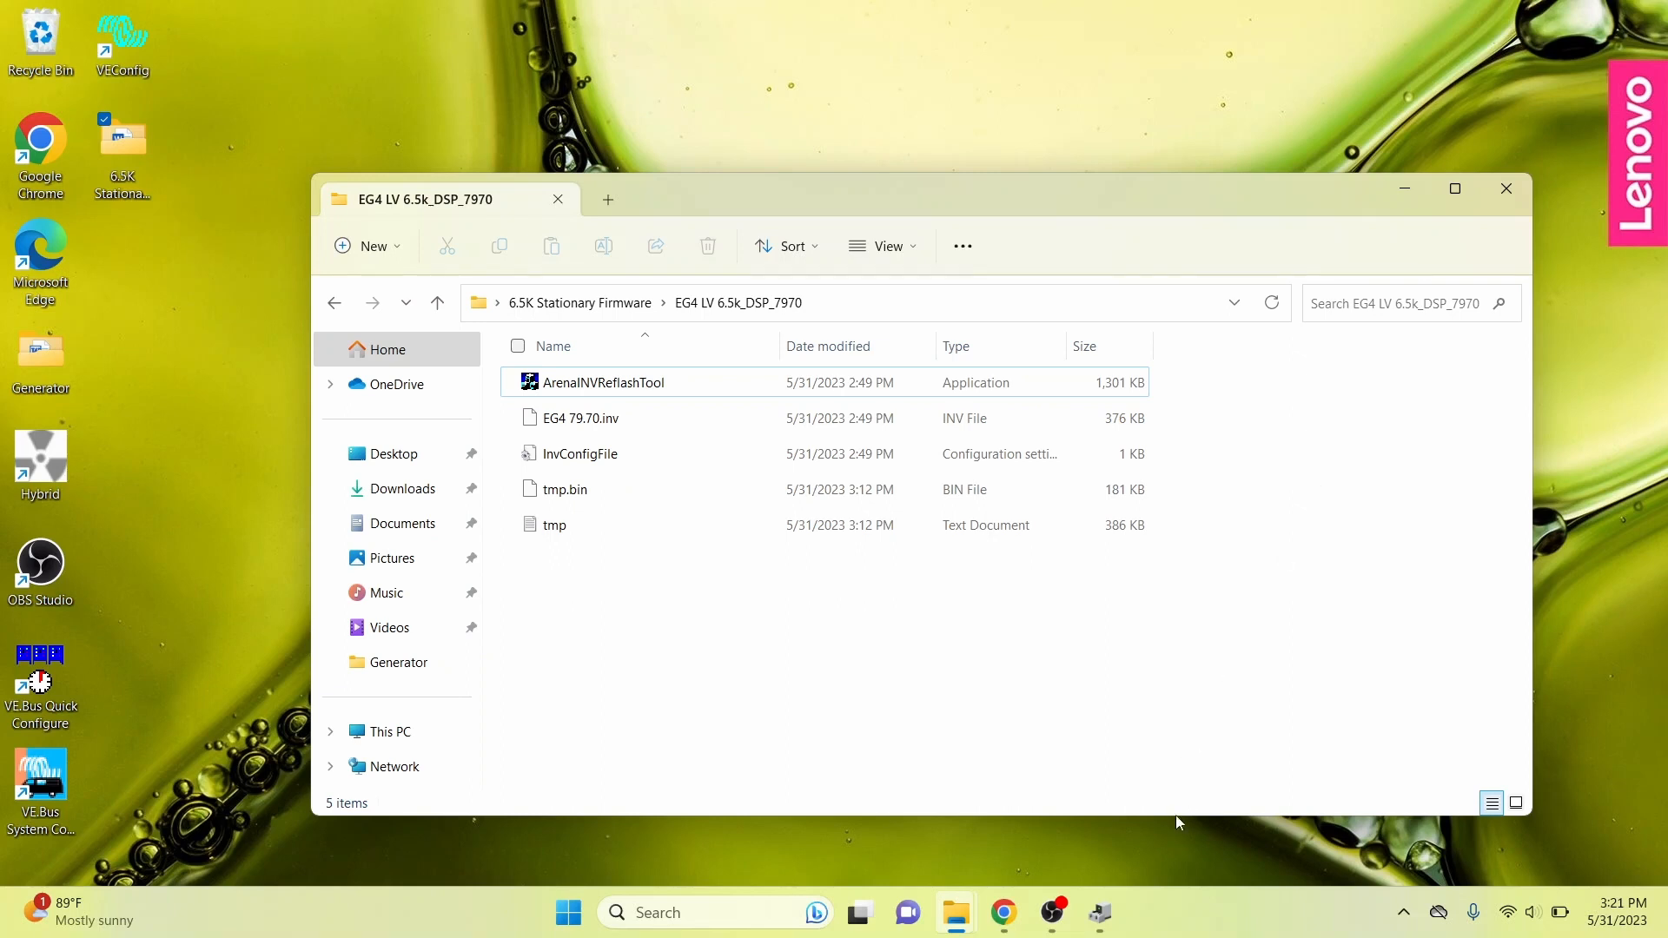
# View the Driver details of the USB Serial Port (COM5) in Device Manager.
pyautogui.click(1098, 912)
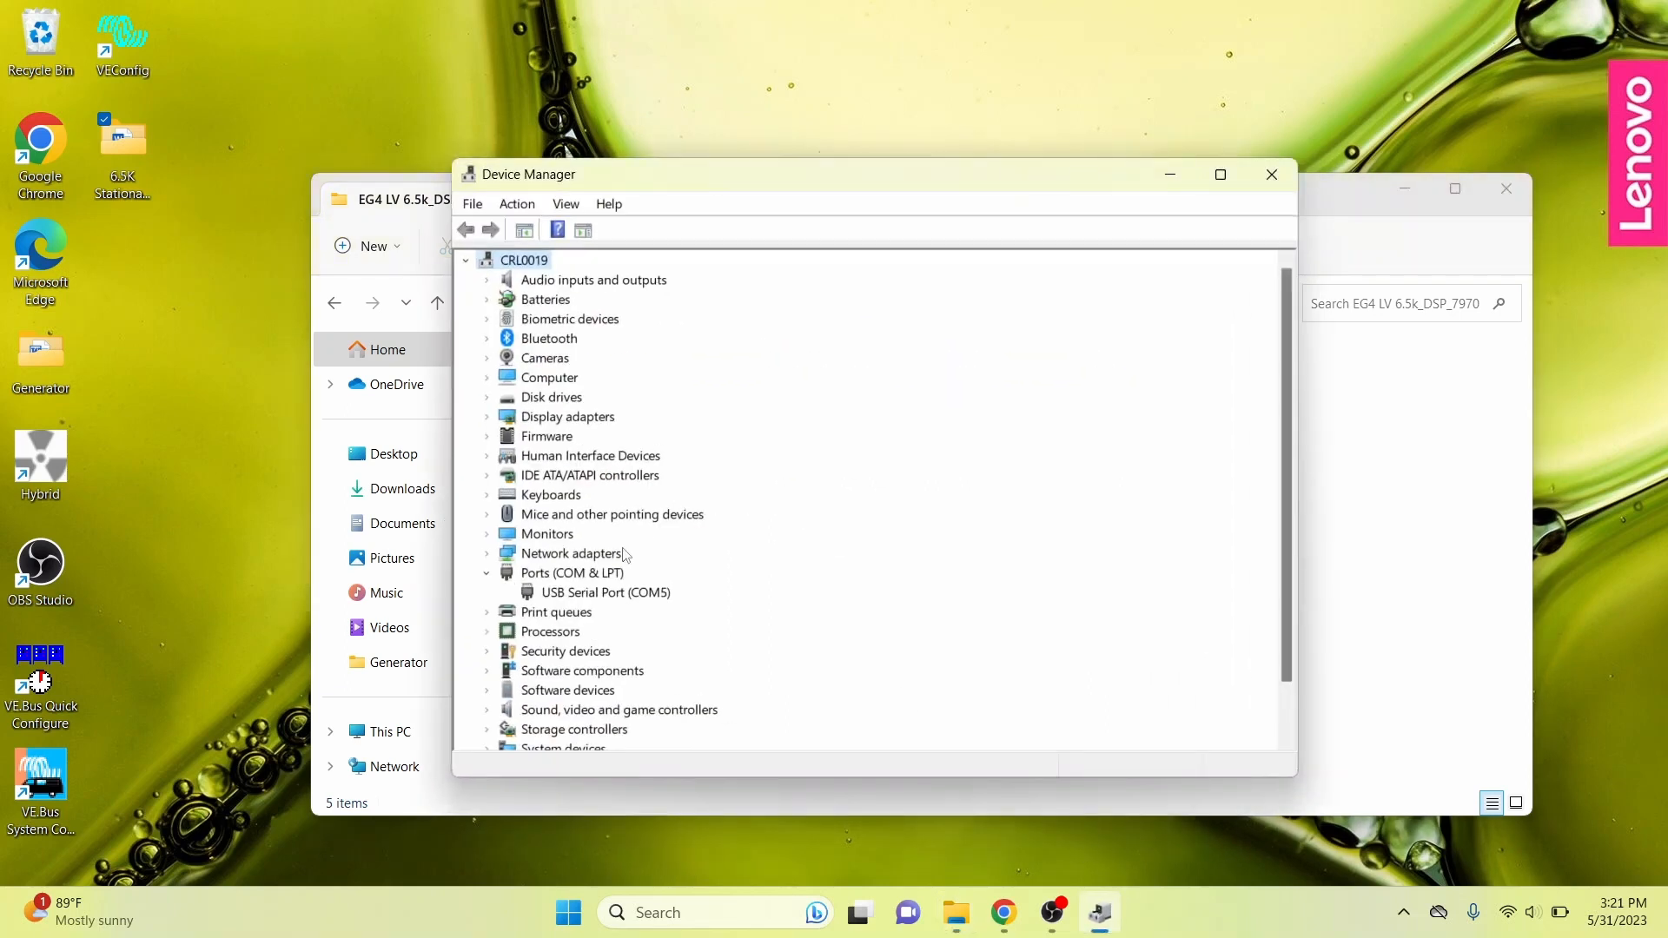
pyautogui.rightClick(593, 592)
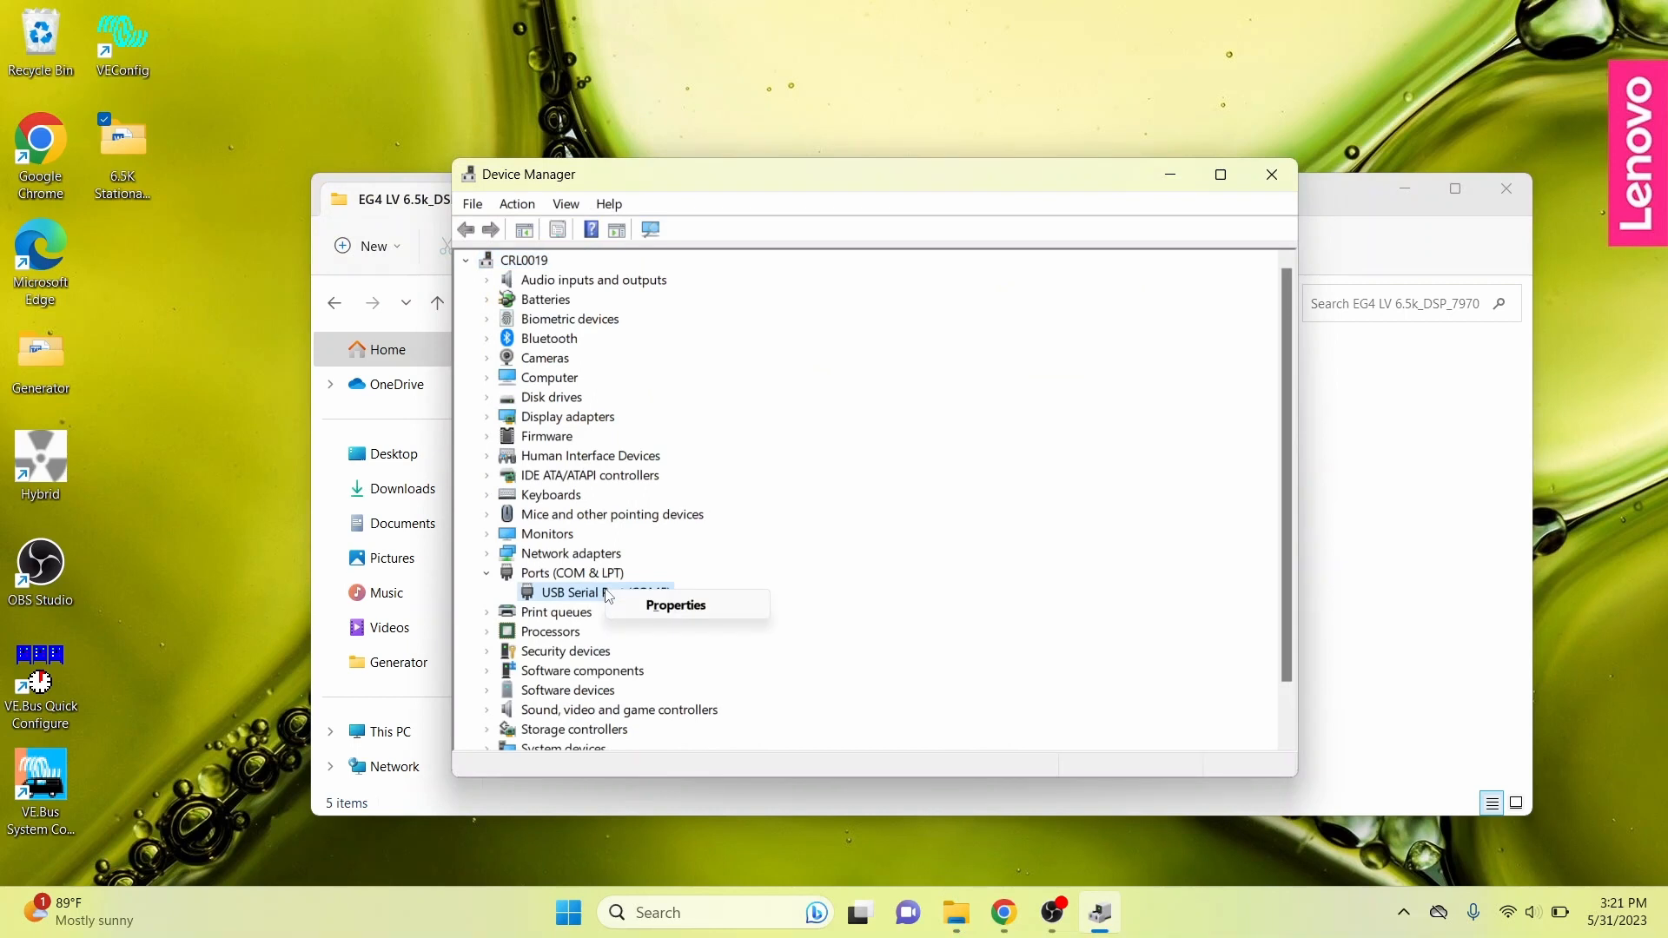
pyautogui.click(675, 605)
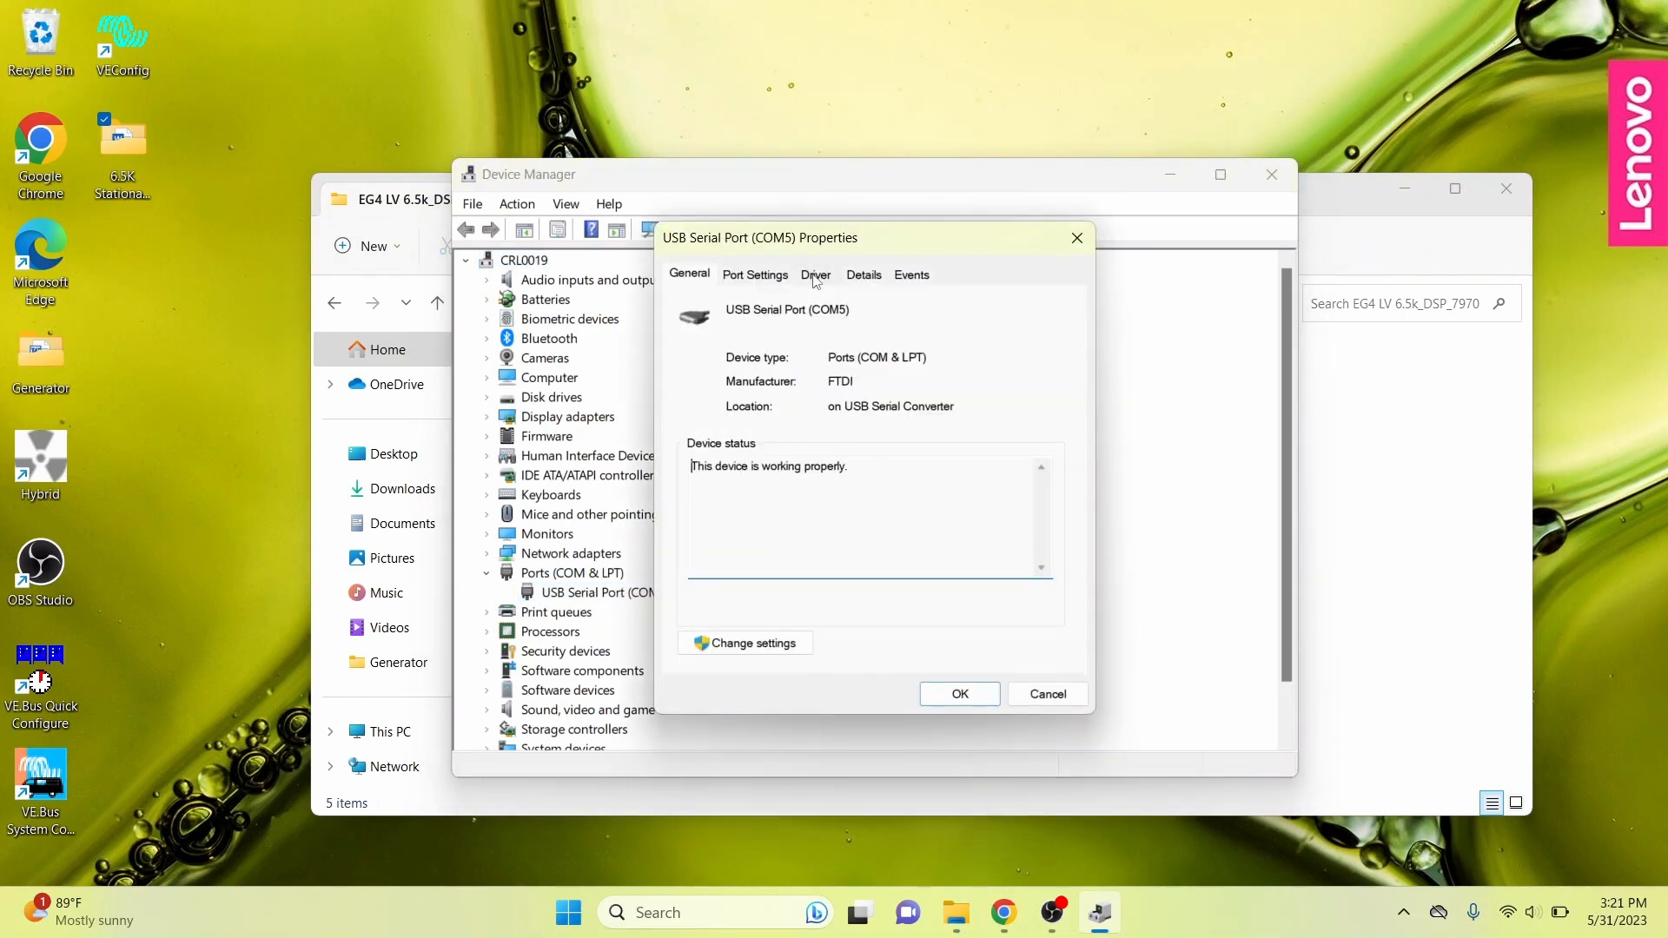
pyautogui.click(816, 275)
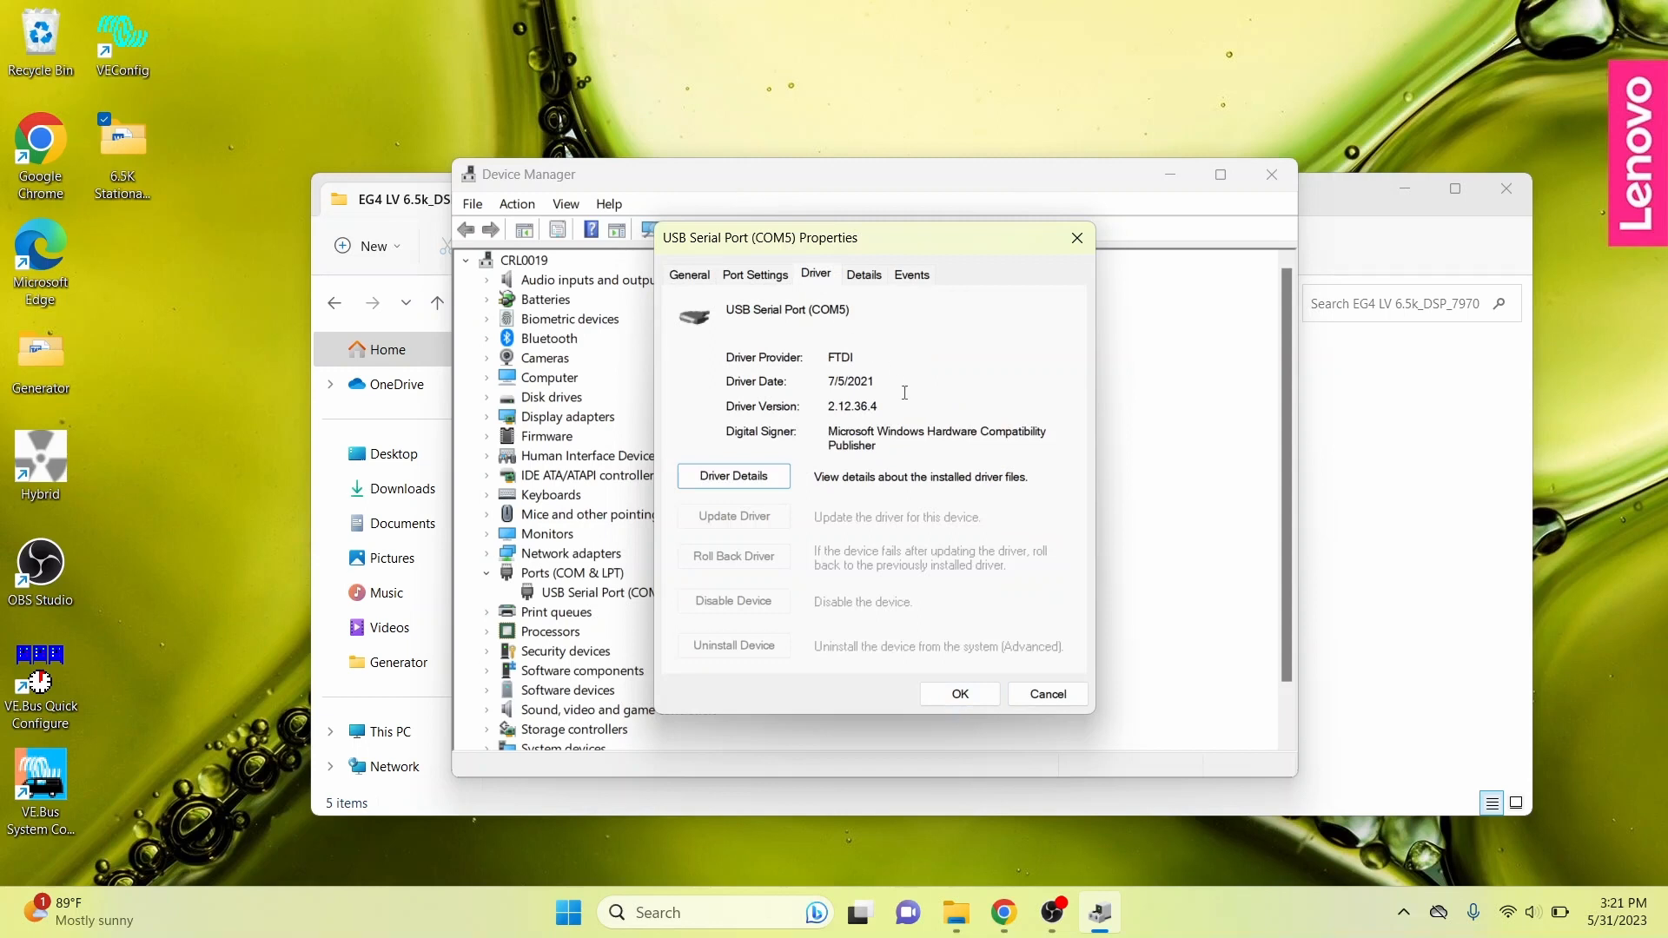